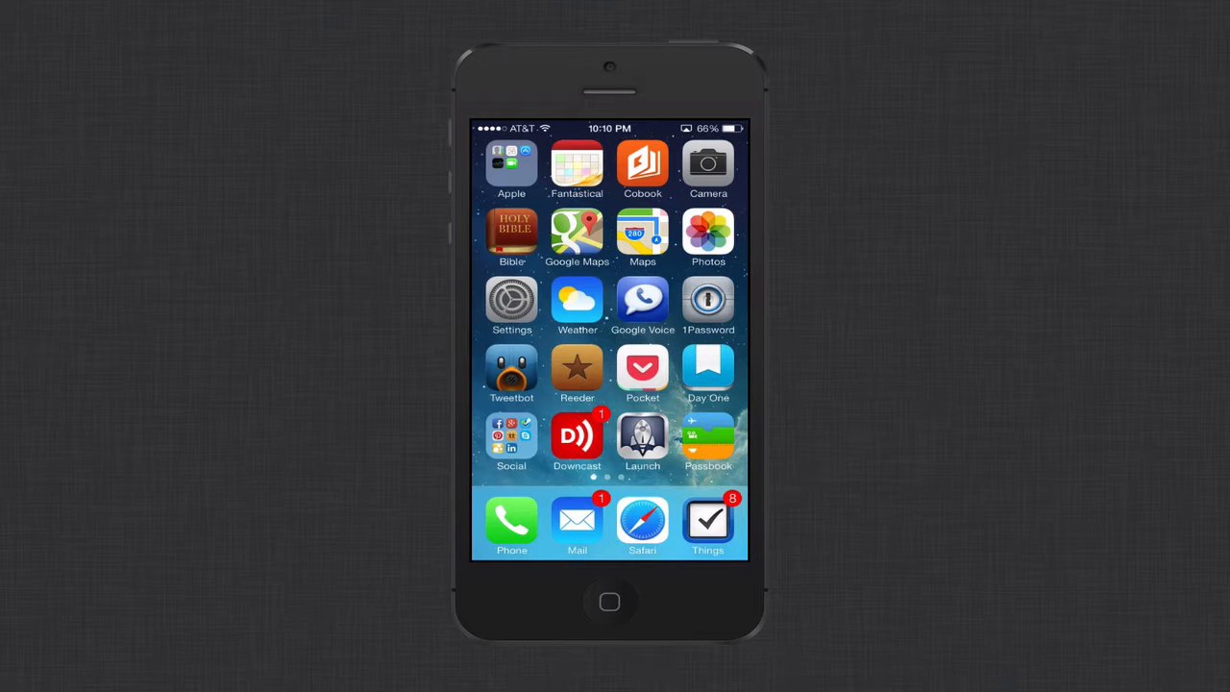
Go into Settings > Notification Center and scroll to the Access on Lock Screen and Today View switches
left_click(512, 299)
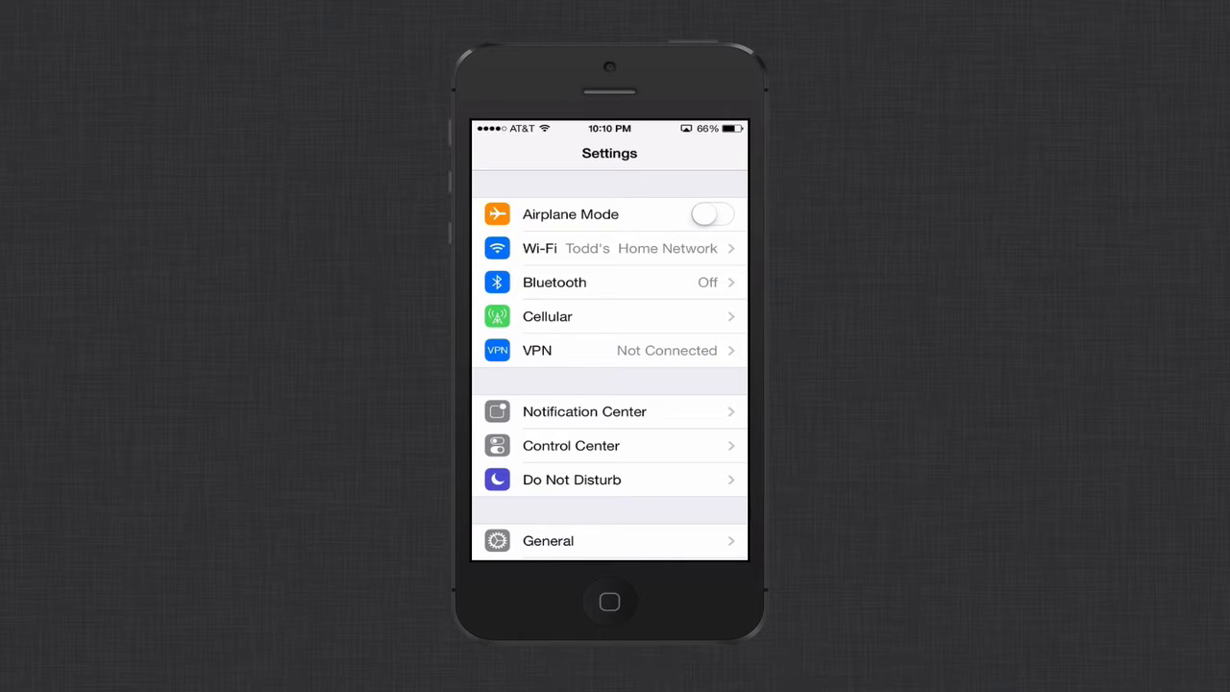
left_click(584, 411)
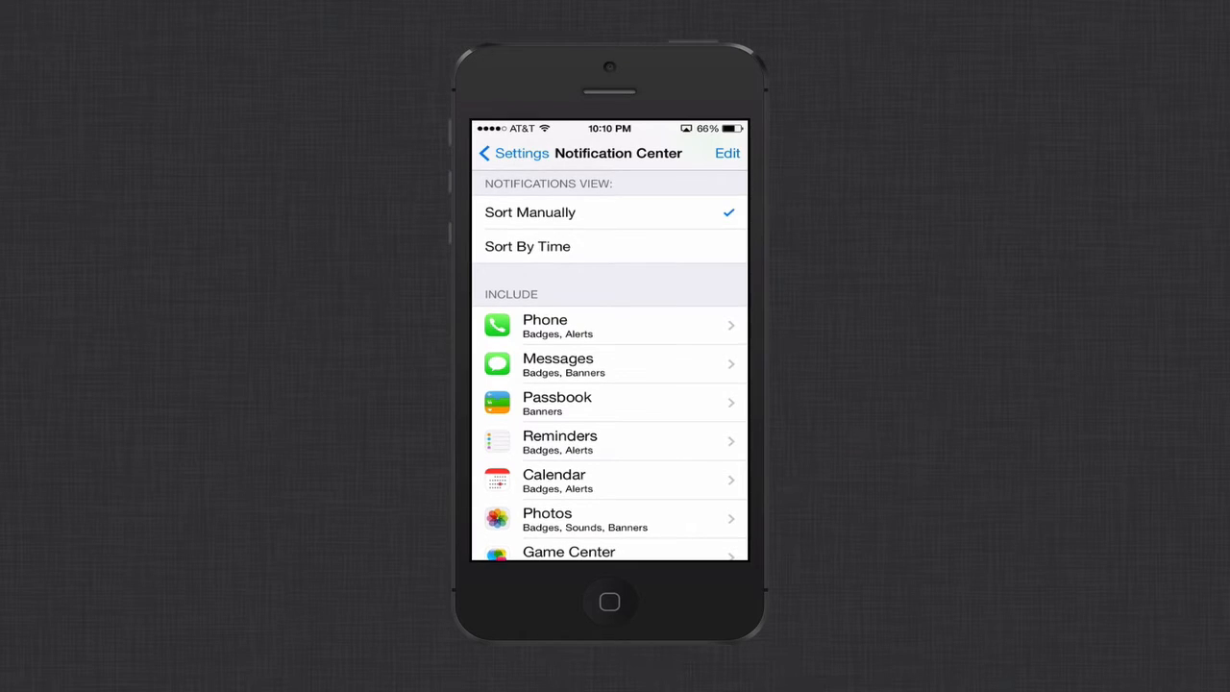
scroll("up", 3)
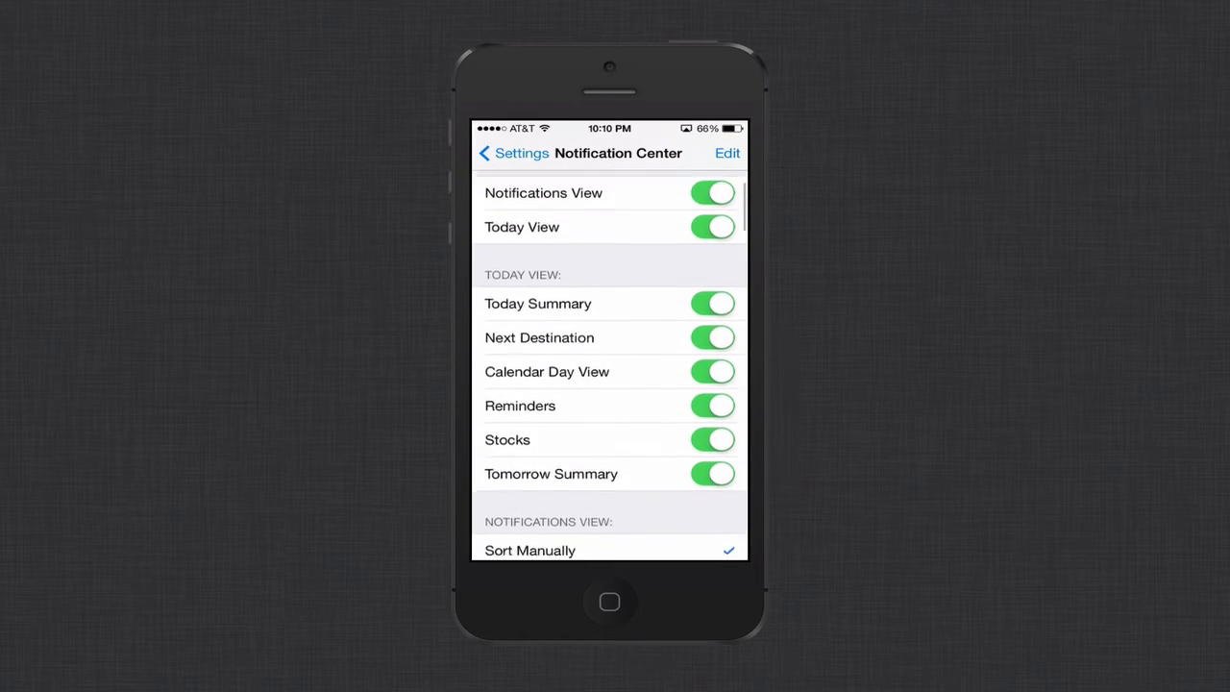
scroll("down", 3)
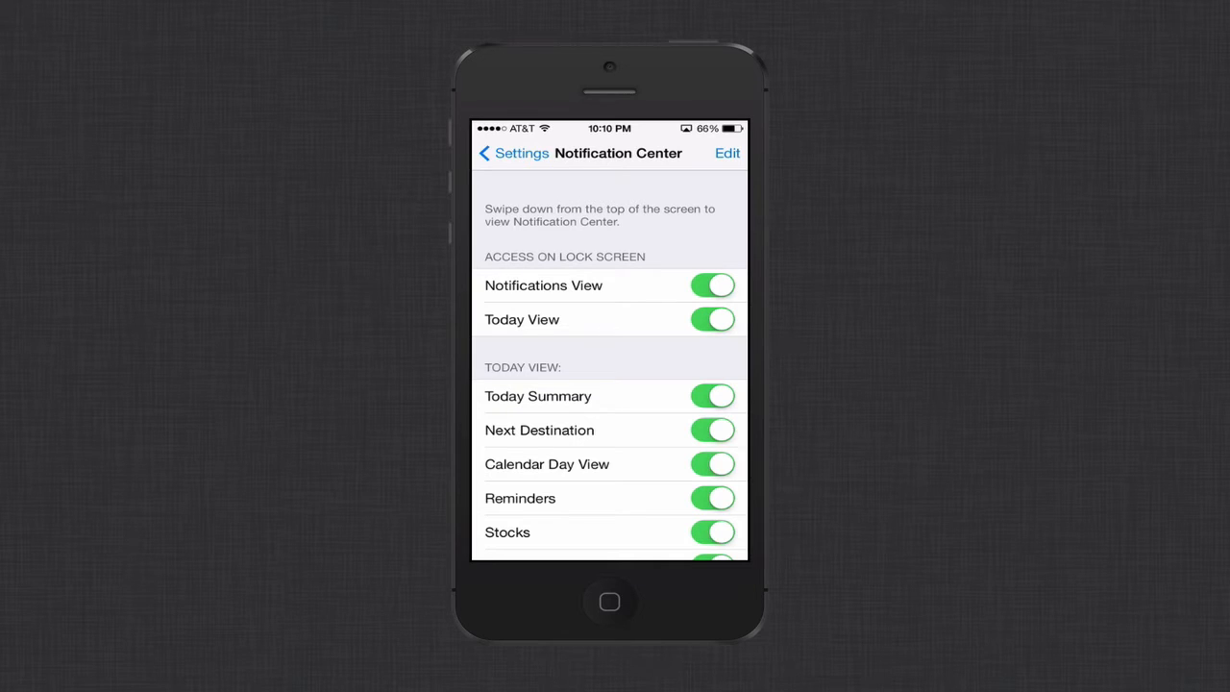
Visit Diagnostics & Usage under About, confirm Don't Send is chosen, and return to About
left_click(515, 154)
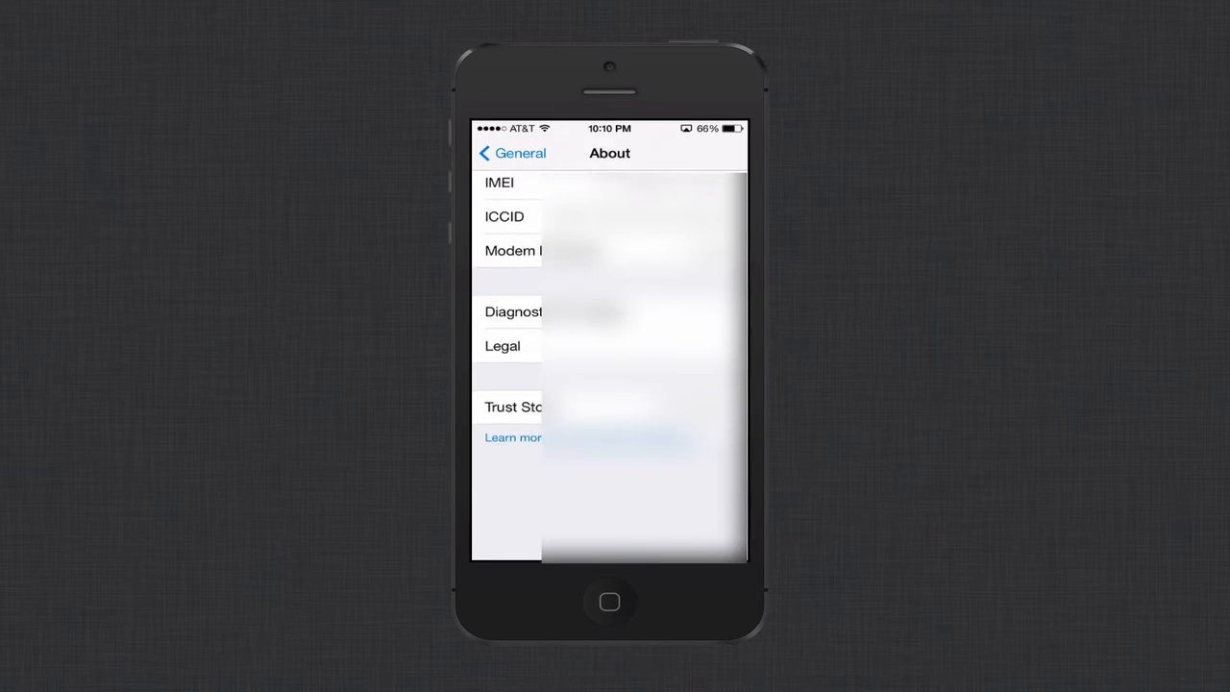
left_click(513, 311)
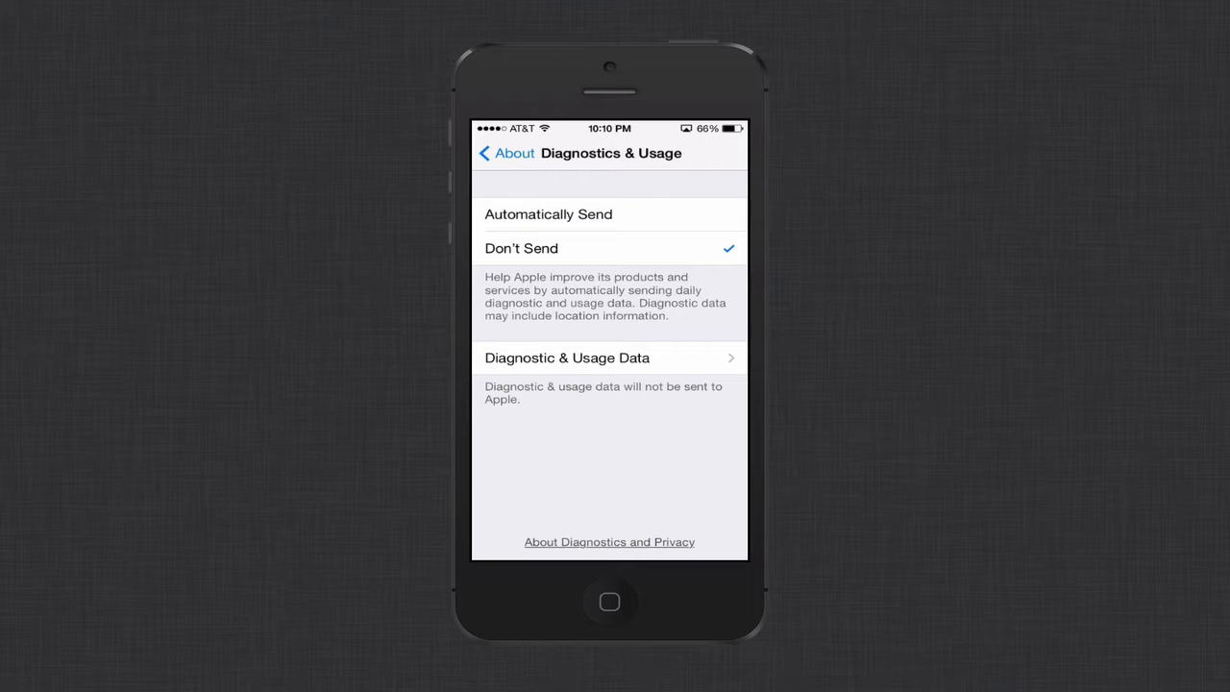
left_click(508, 153)
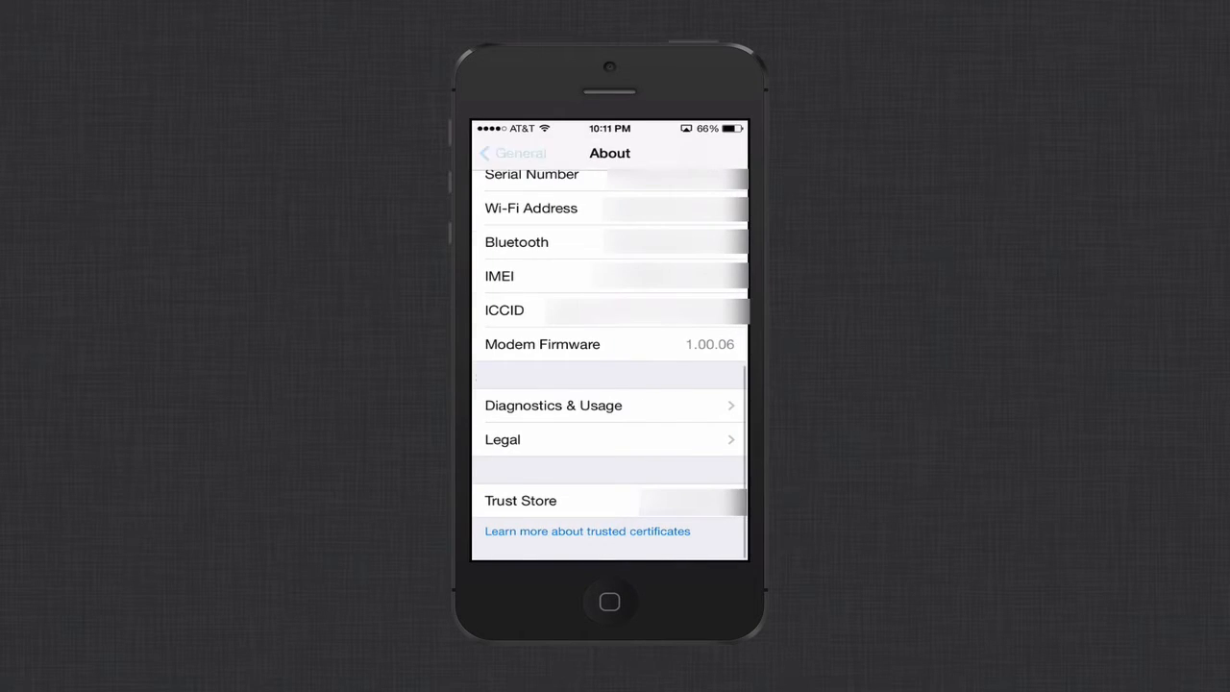
Check Reduce Motion is on under General > Accessibility and return to the Accessibility list
left_click(511, 154)
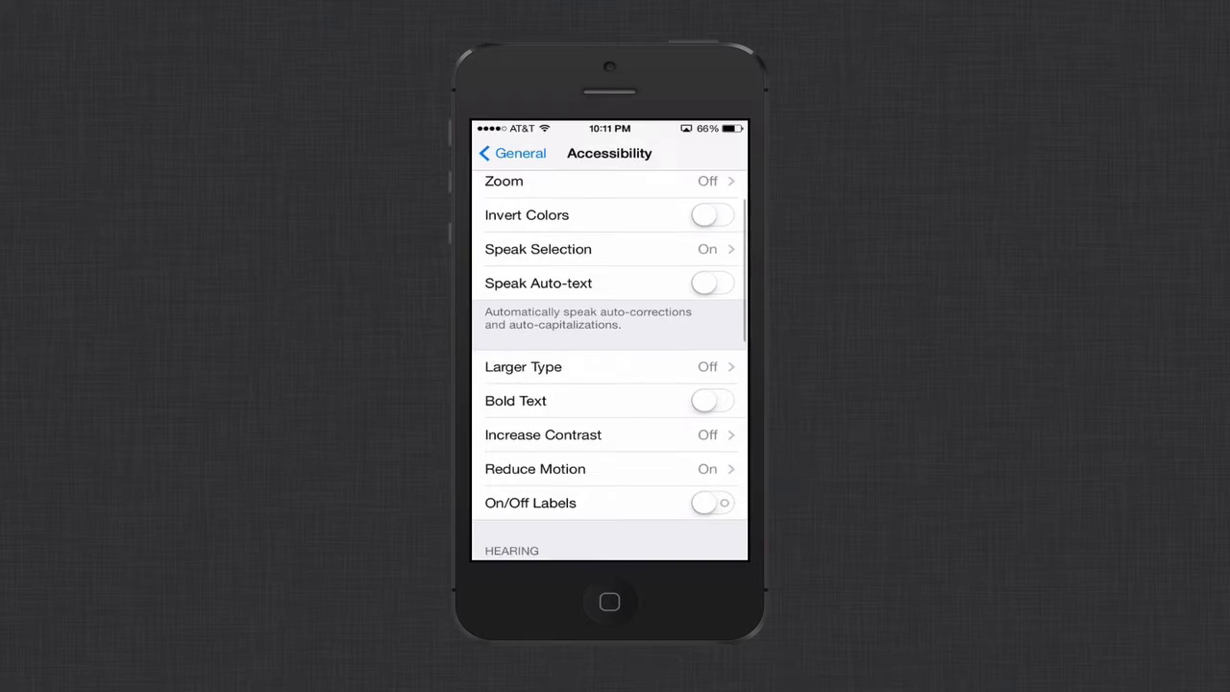
scroll("up", 3)
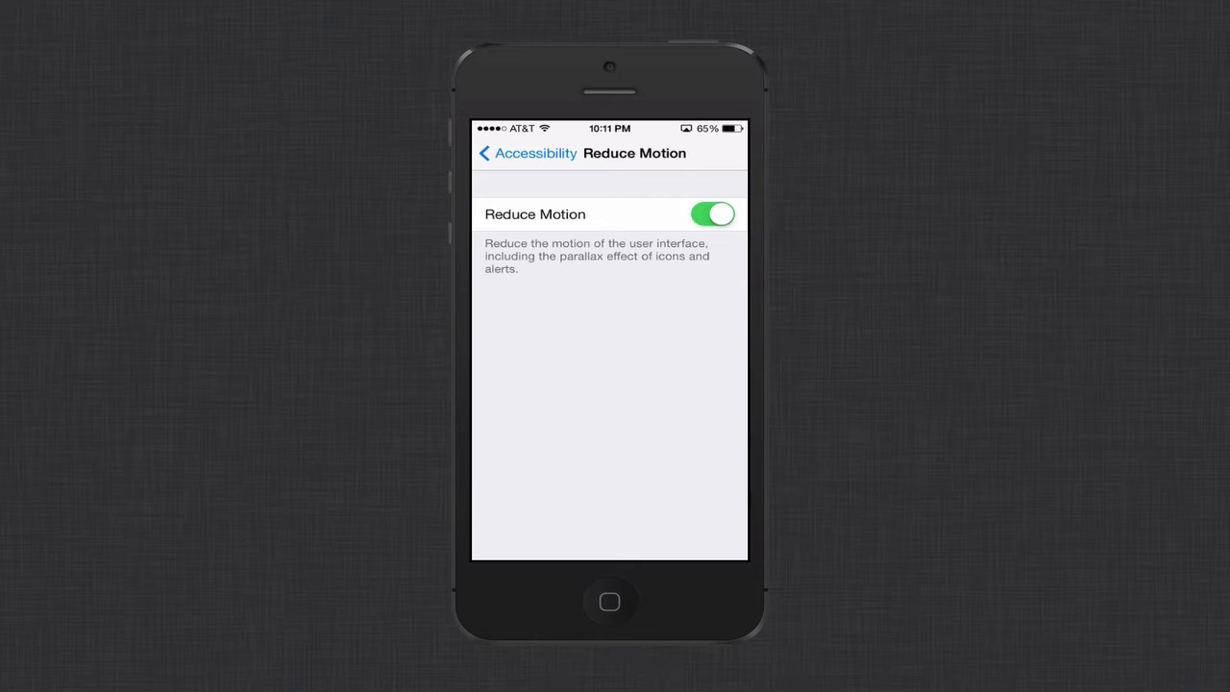
left_click(527, 154)
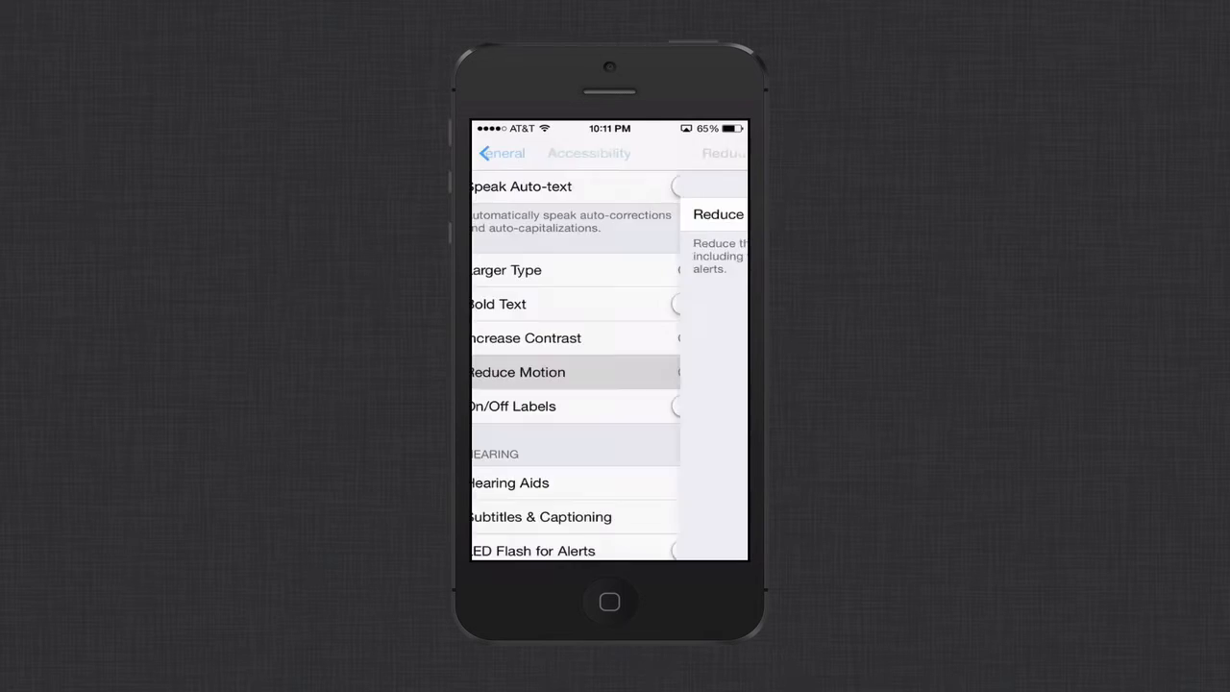
Review Background App Refresh leaving only DataMan enabled, then return to General
left_click(499, 154)
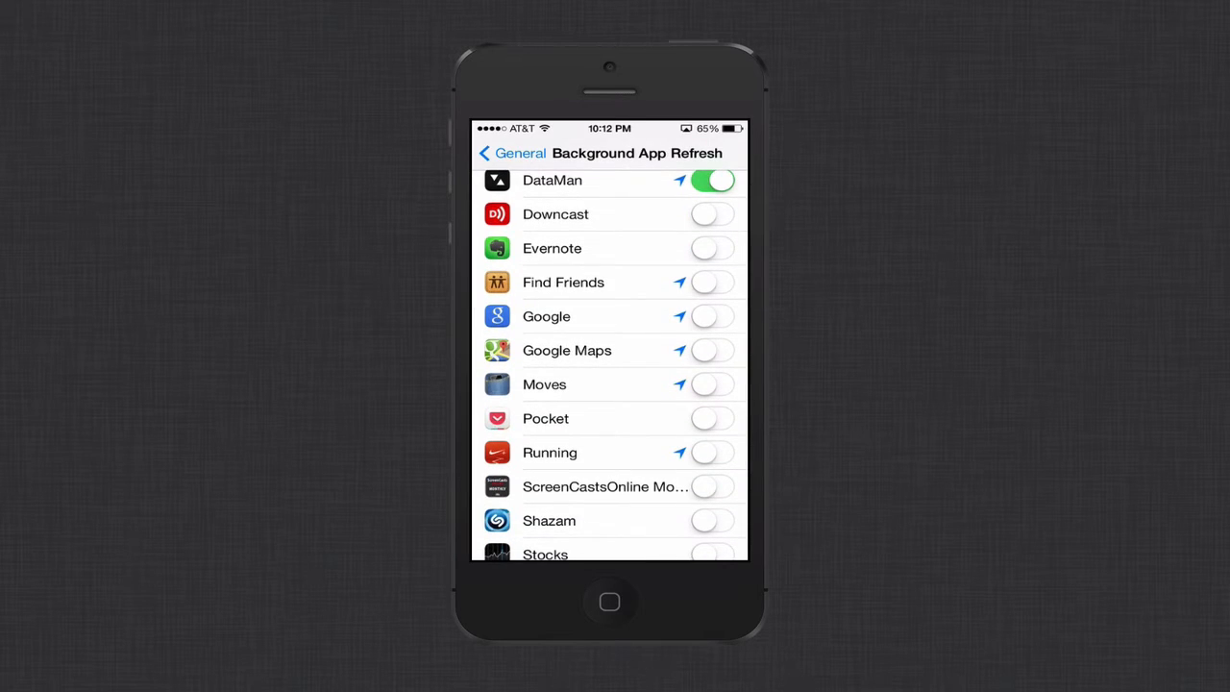
scroll("down", 3)
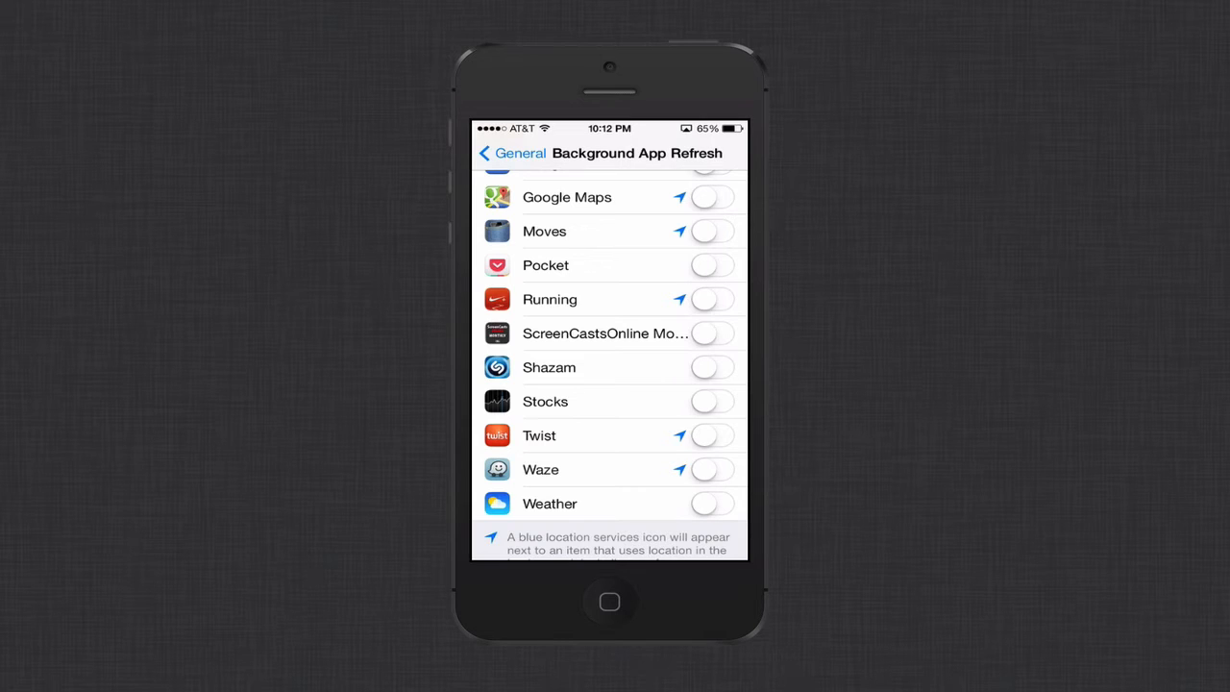
scroll("up", 3)
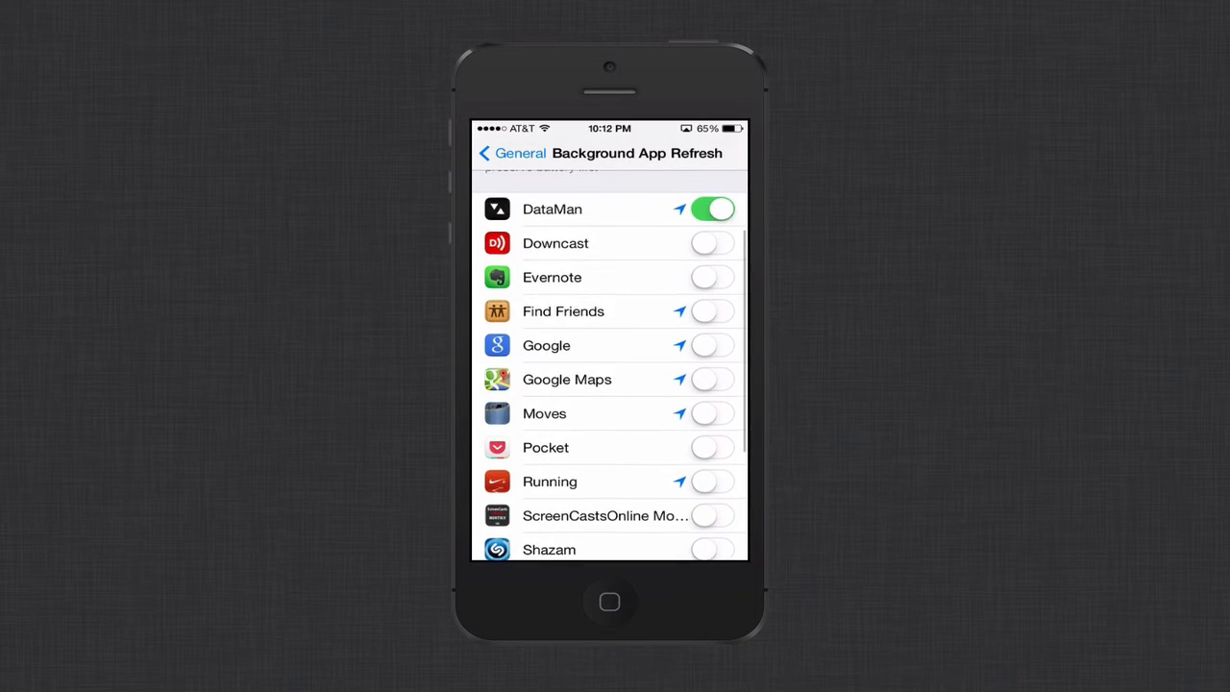
scroll("down", 3)
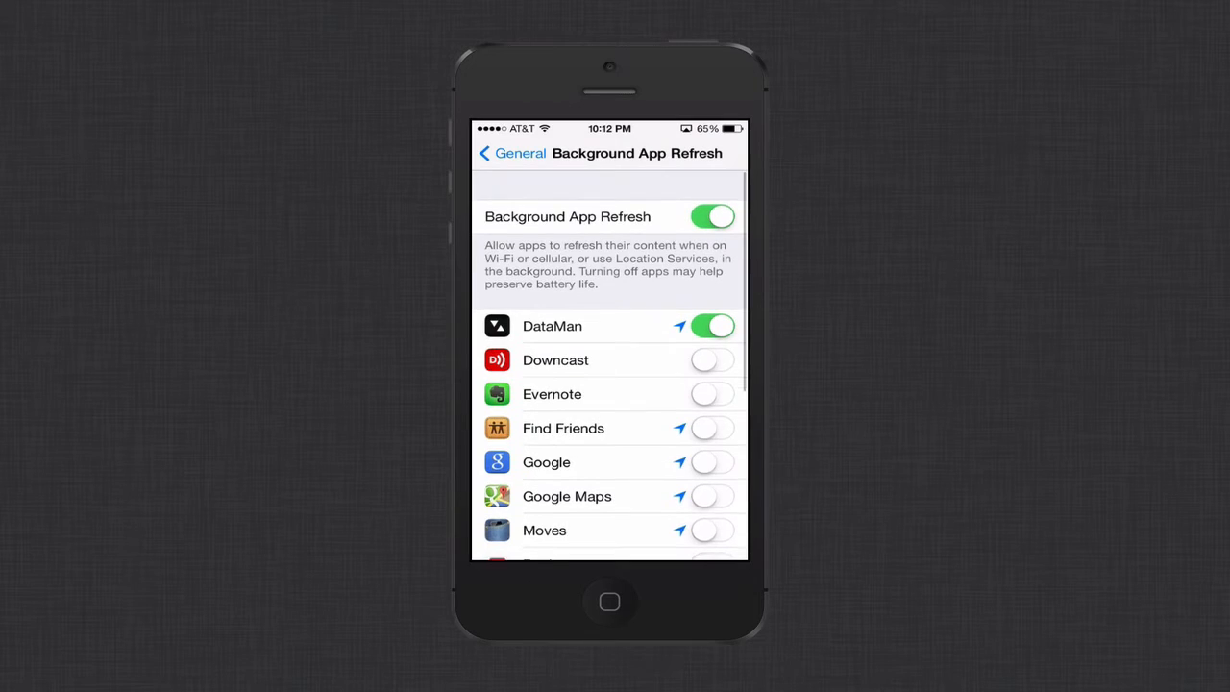
scroll("down", 3)
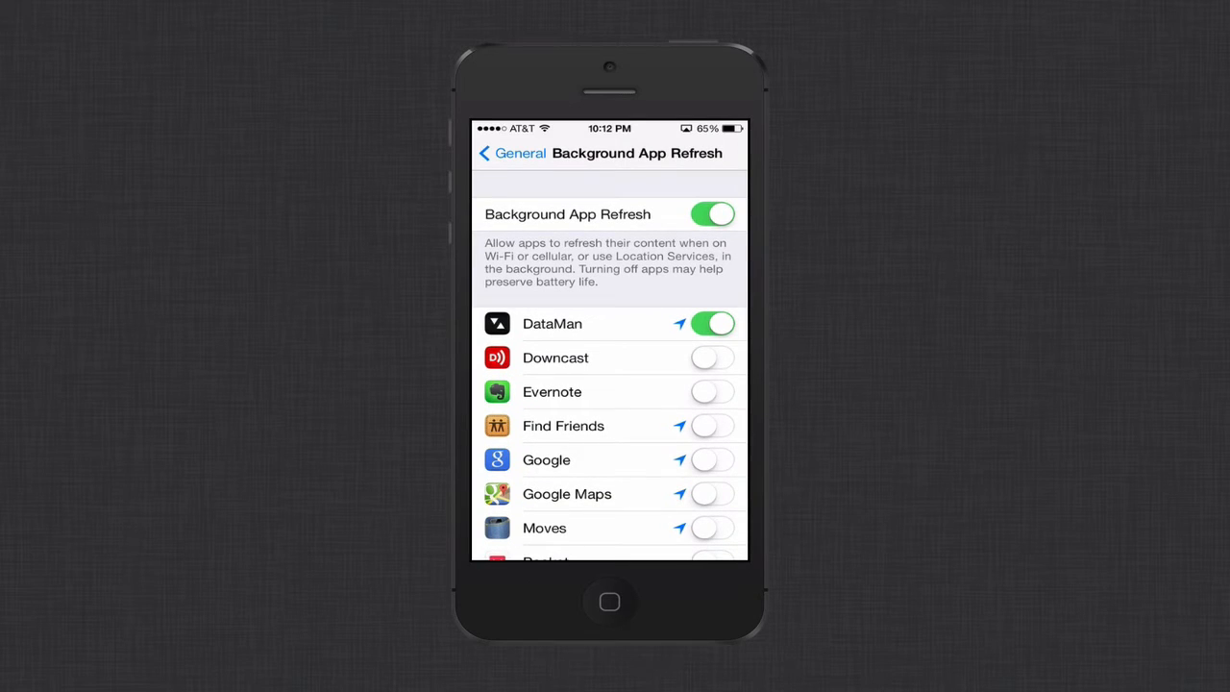
left_click(511, 153)
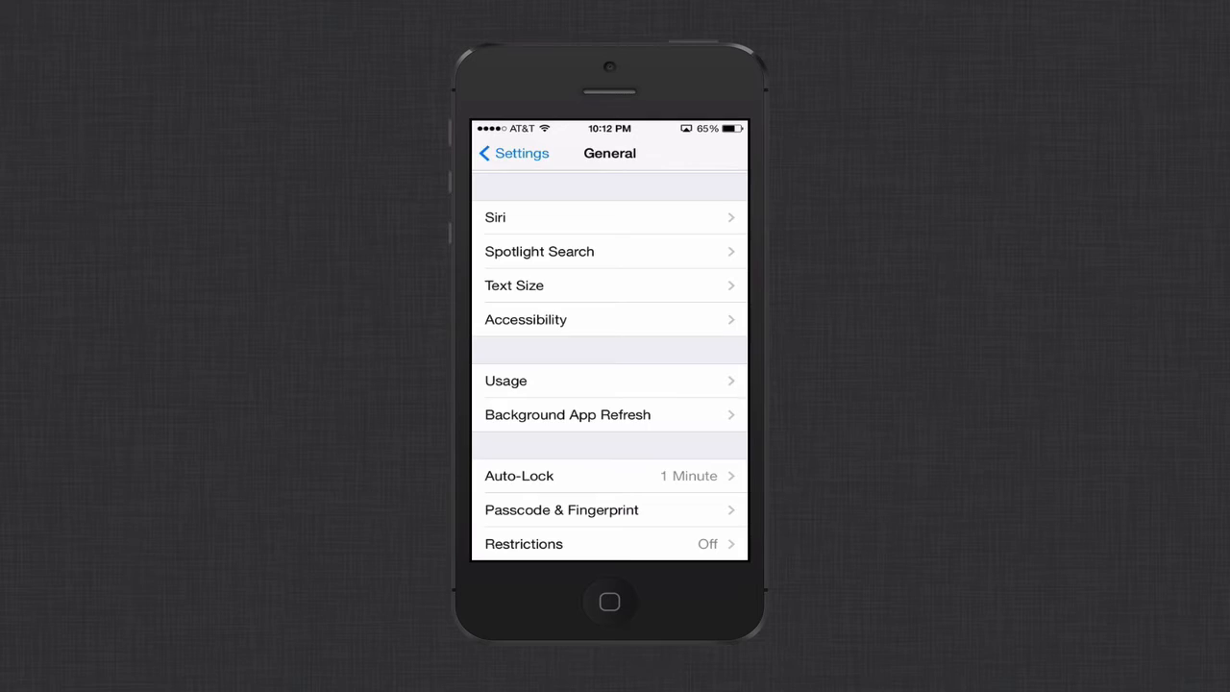
Check the brightness slider and wallpaper choices under Wallpapers & Brightness with Auto-Brightness on
left_click(511, 153)
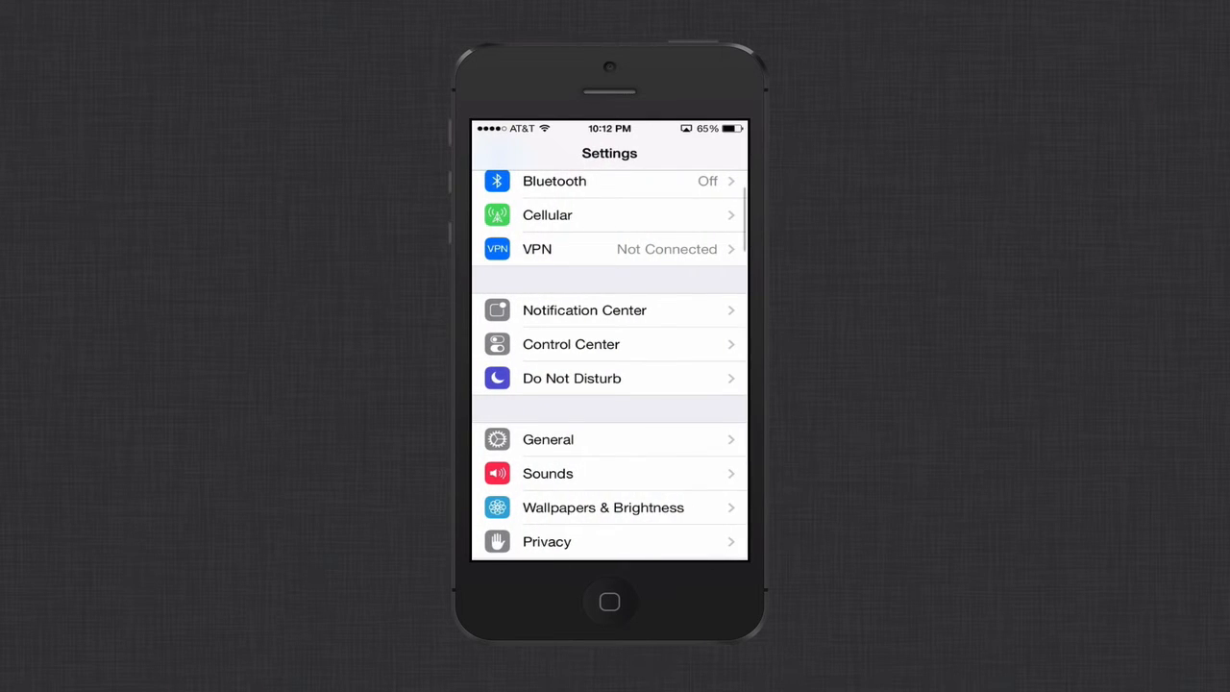
left_click(604, 507)
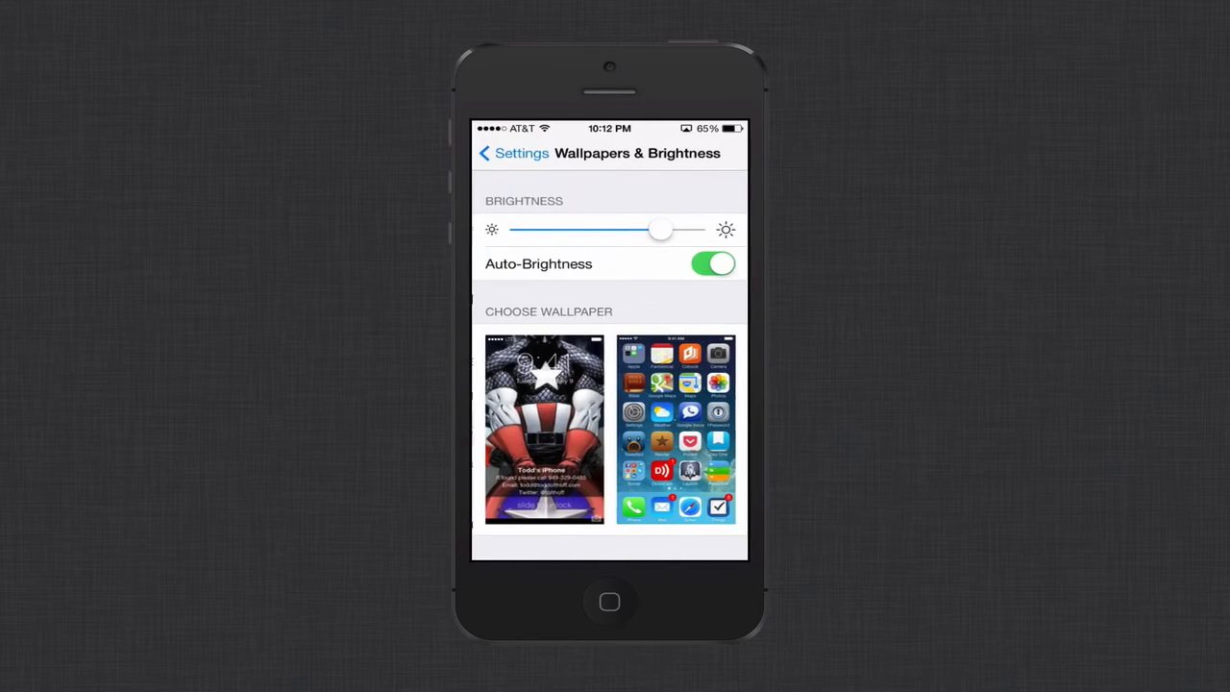
left_click_drag(661, 228, 653, 228)
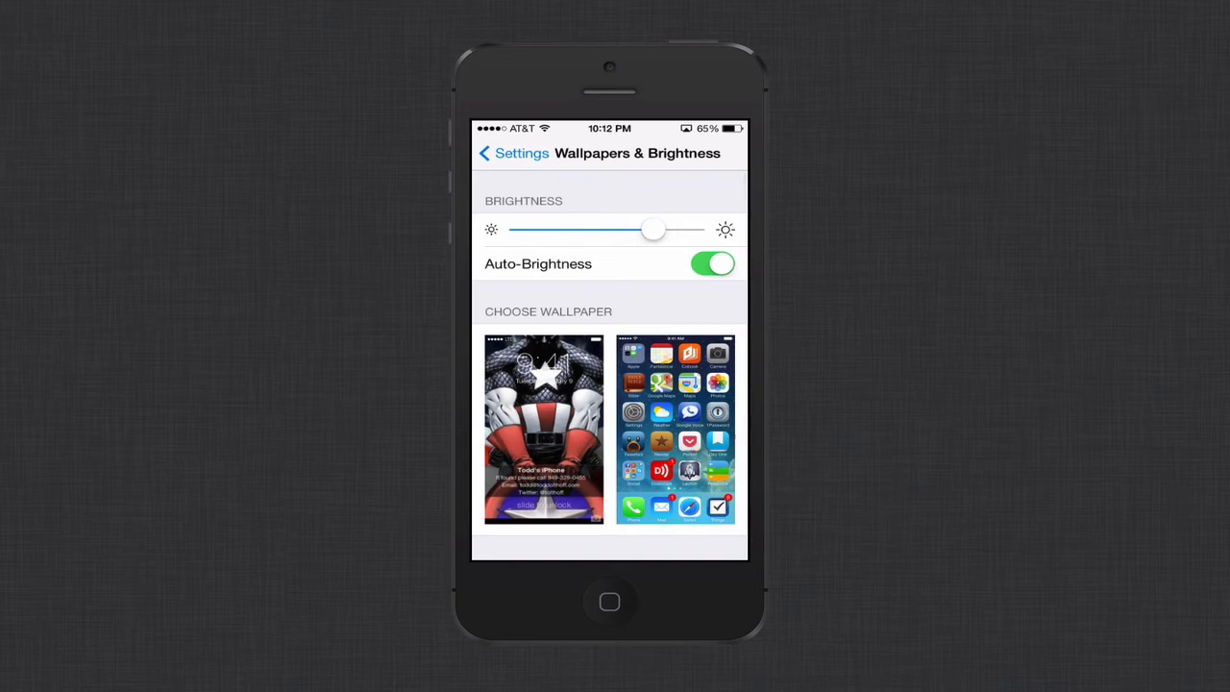
left_click_drag(654, 229, 673, 229)
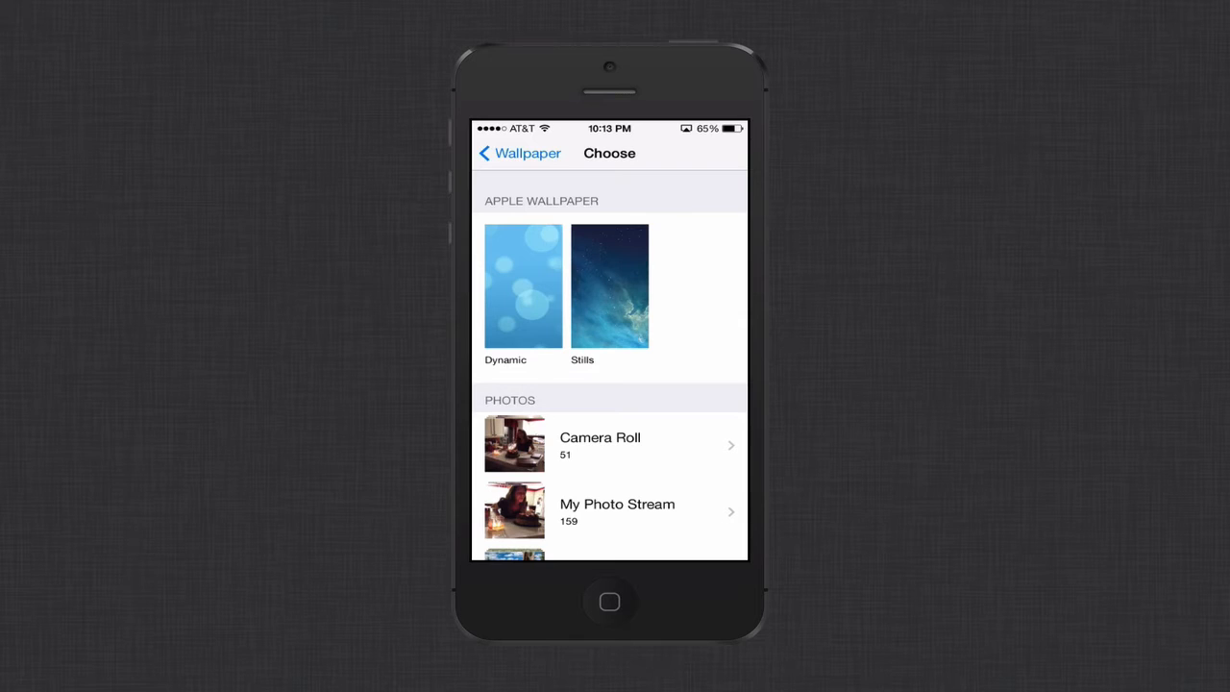
left_click(519, 154)
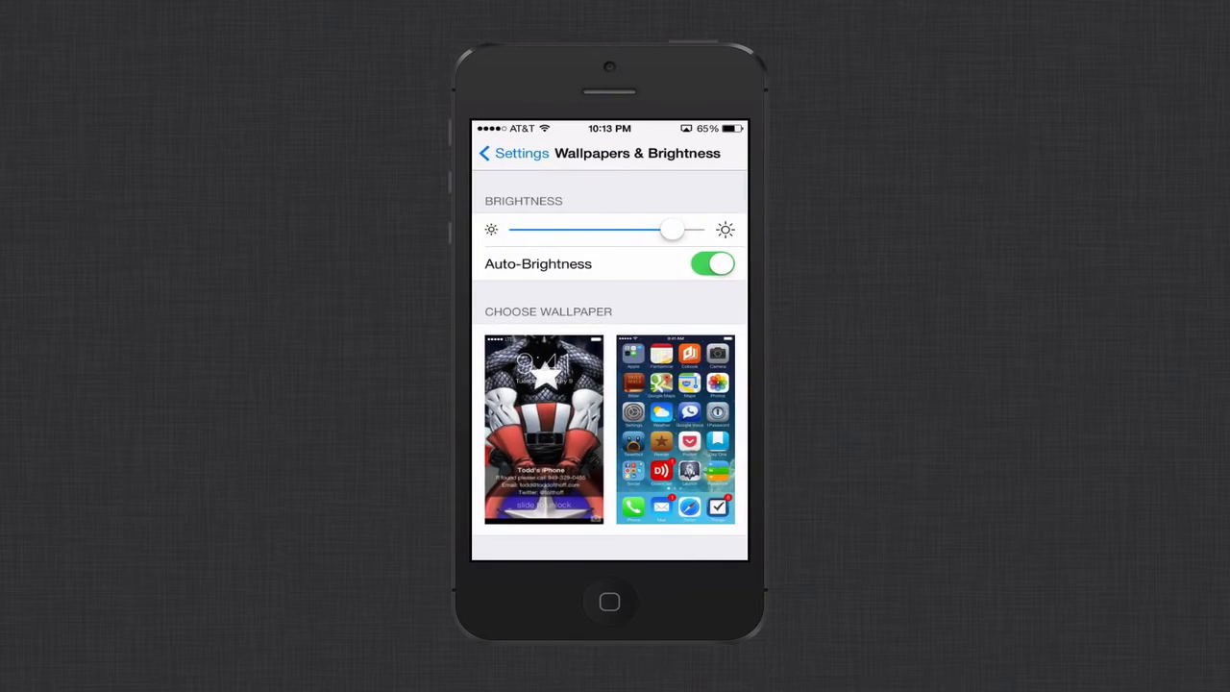
Switch off location access for the Apple Store app in Privacy > Location Services
left_click(511, 154)
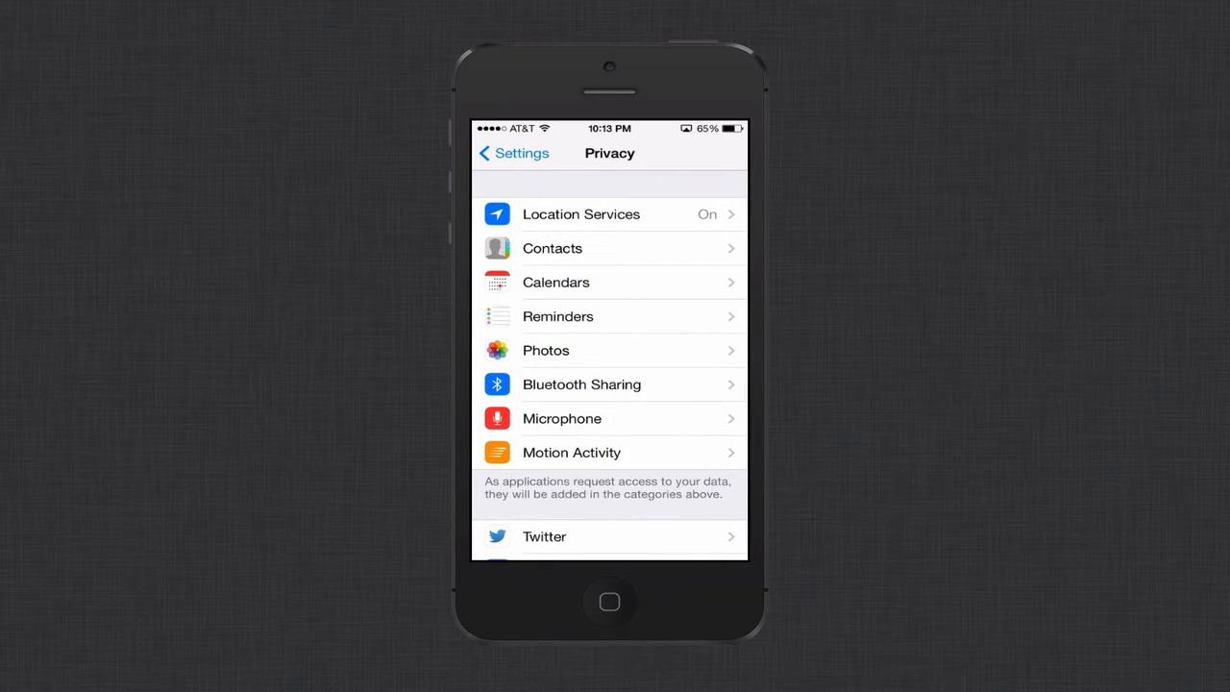
left_click(580, 214)
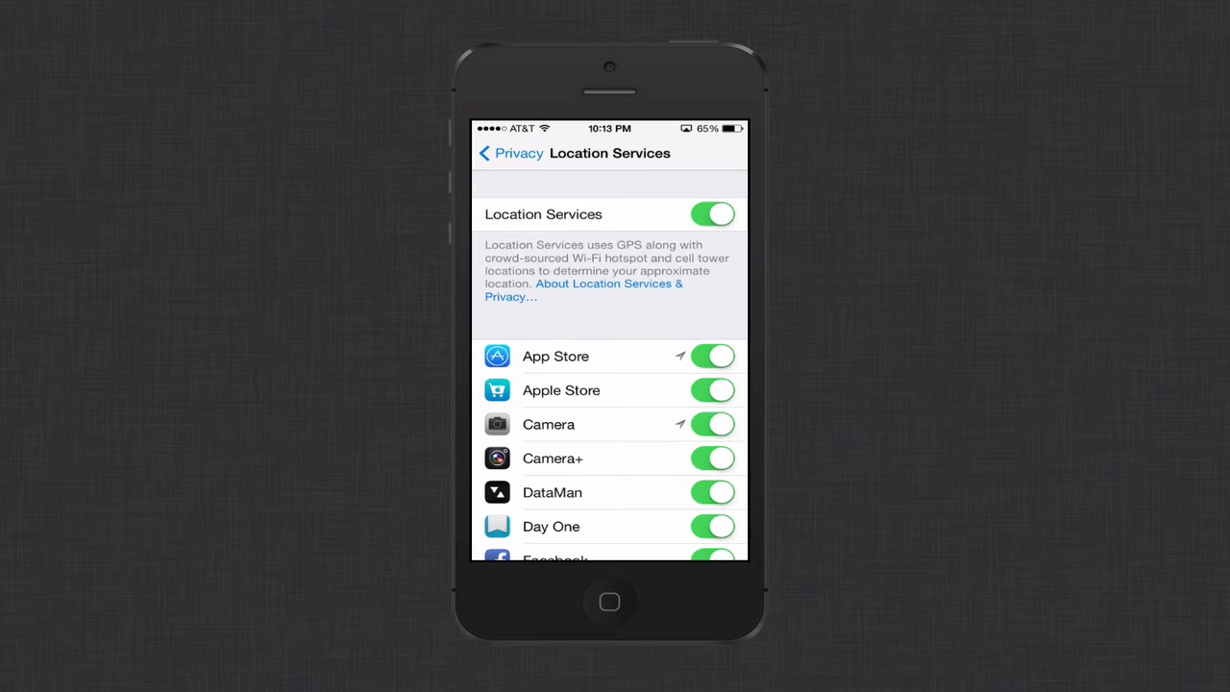
left_click(713, 390)
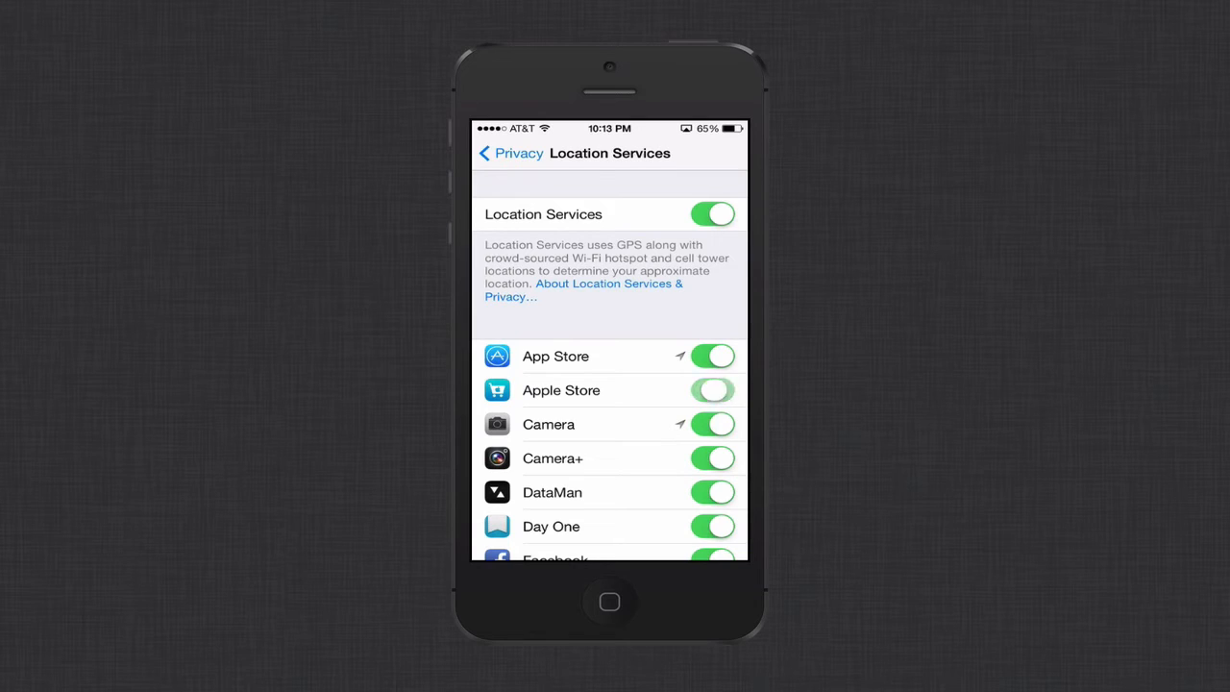
left_click(713, 388)
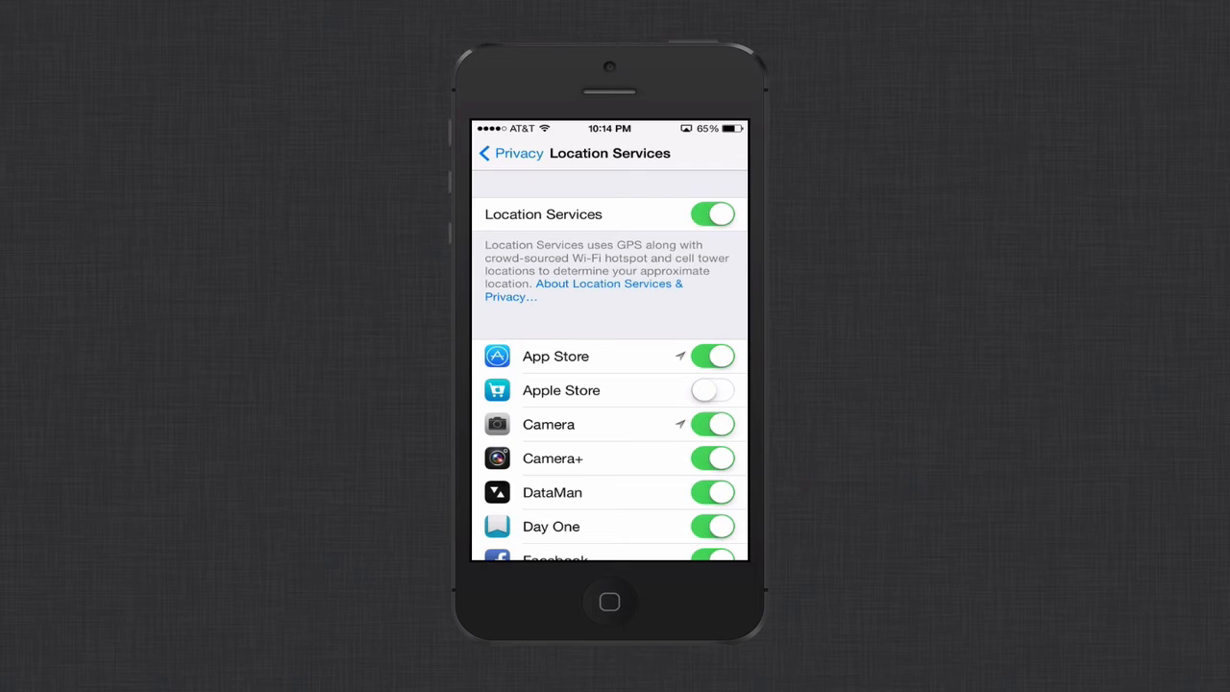
Scroll through the remaining per-app location list down to System Services
scroll("down", 3)
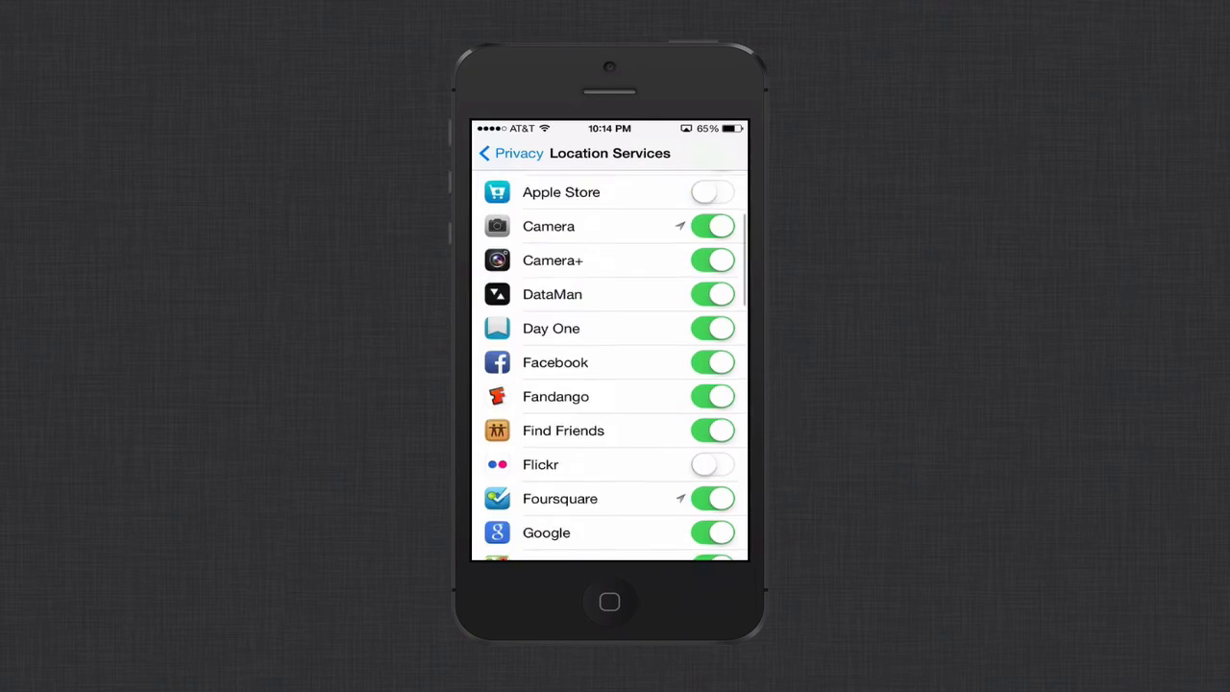
scroll("down", 3)
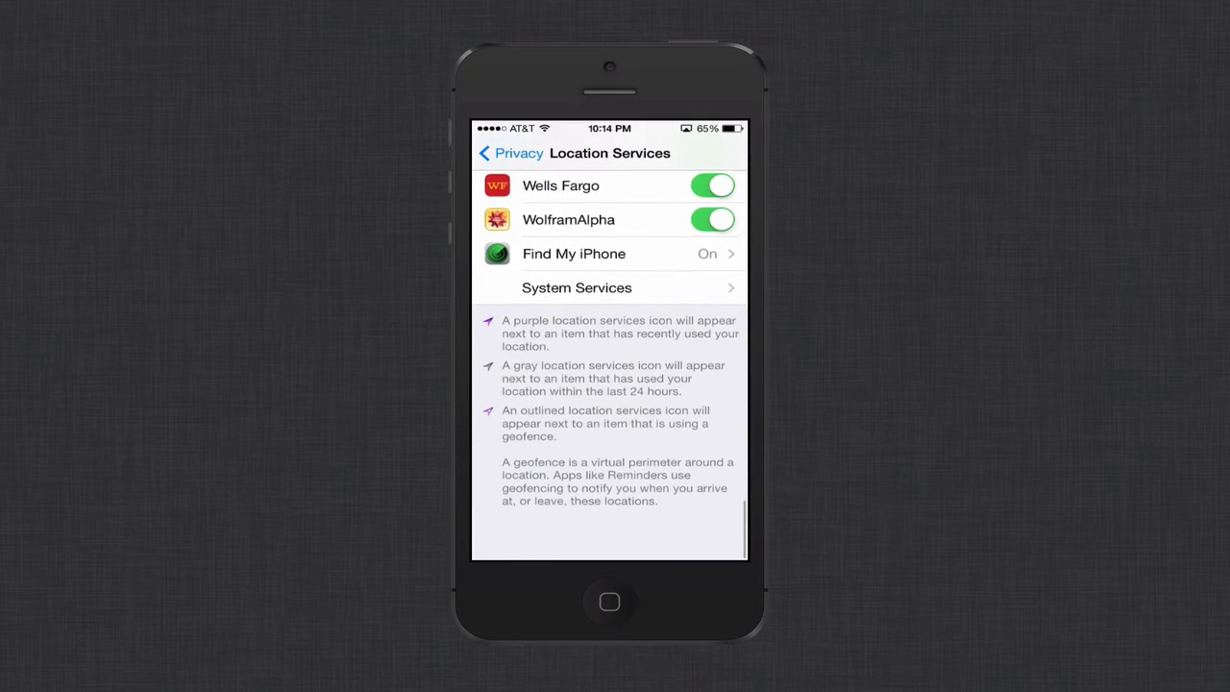
scroll("down", 3)
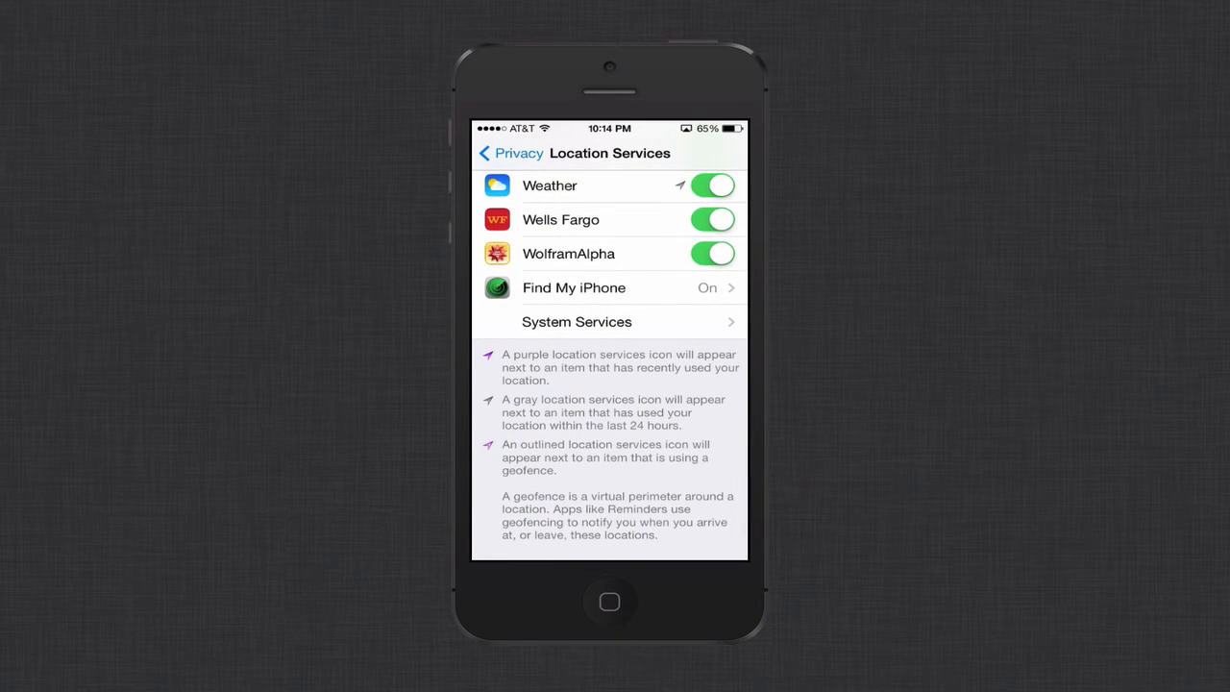
left_click(577, 321)
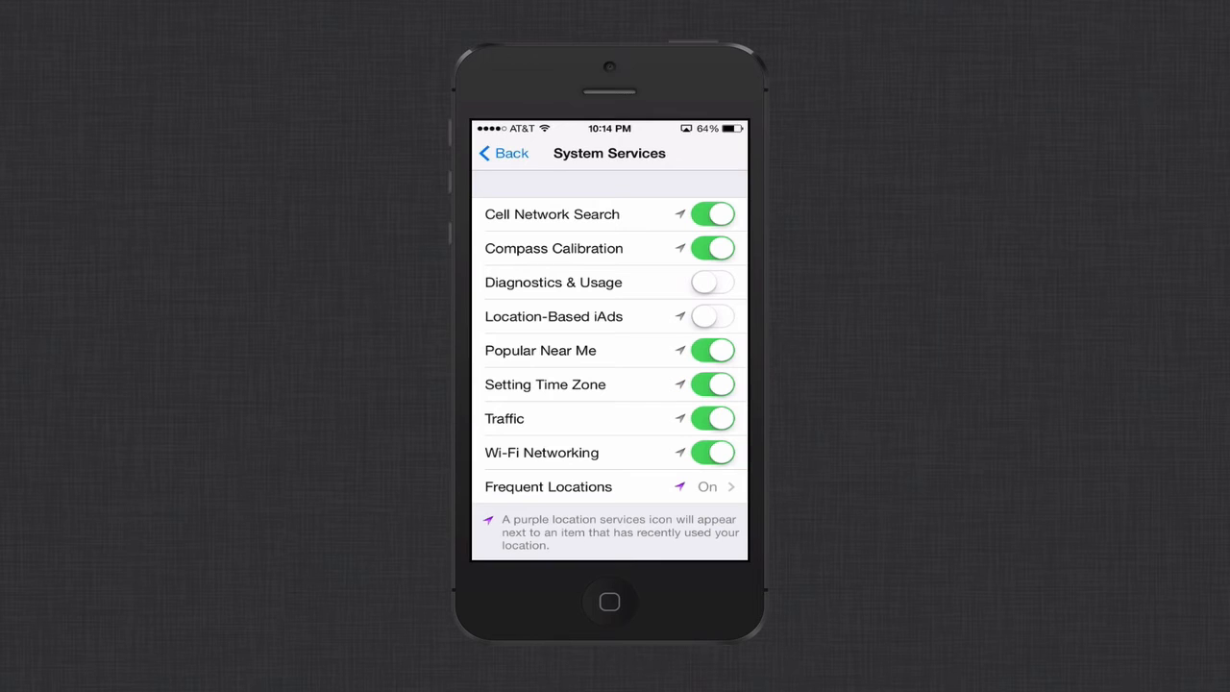
left_click(611, 486)
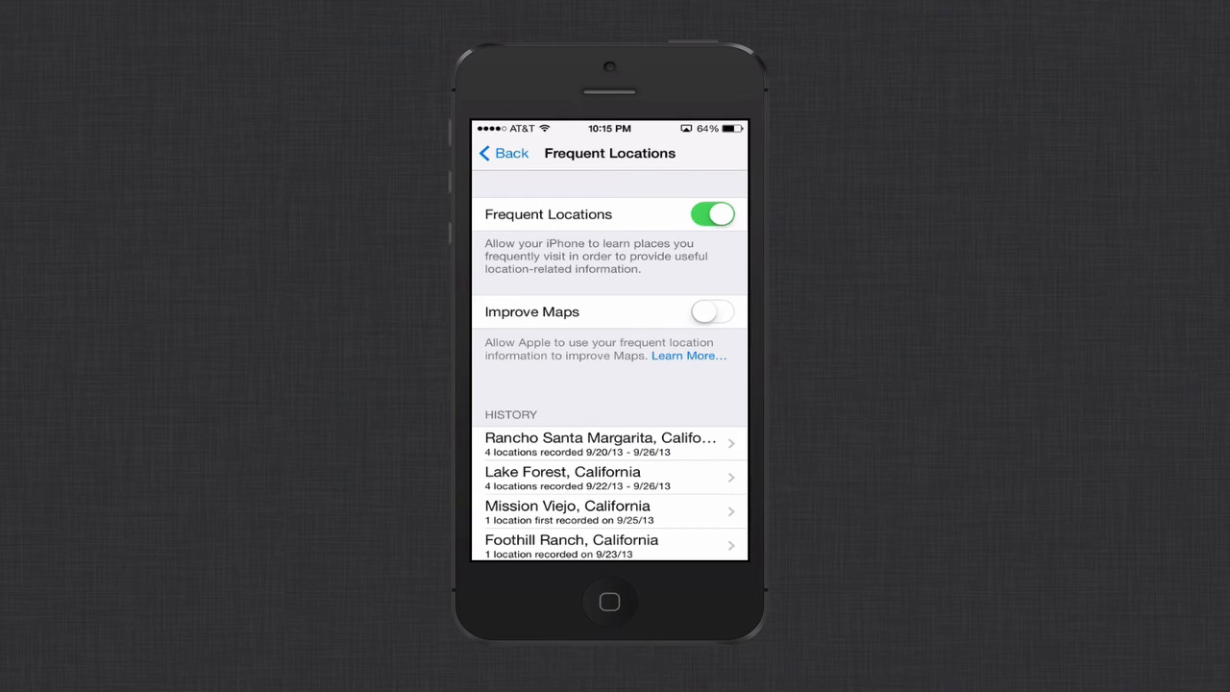
left_click(501, 154)
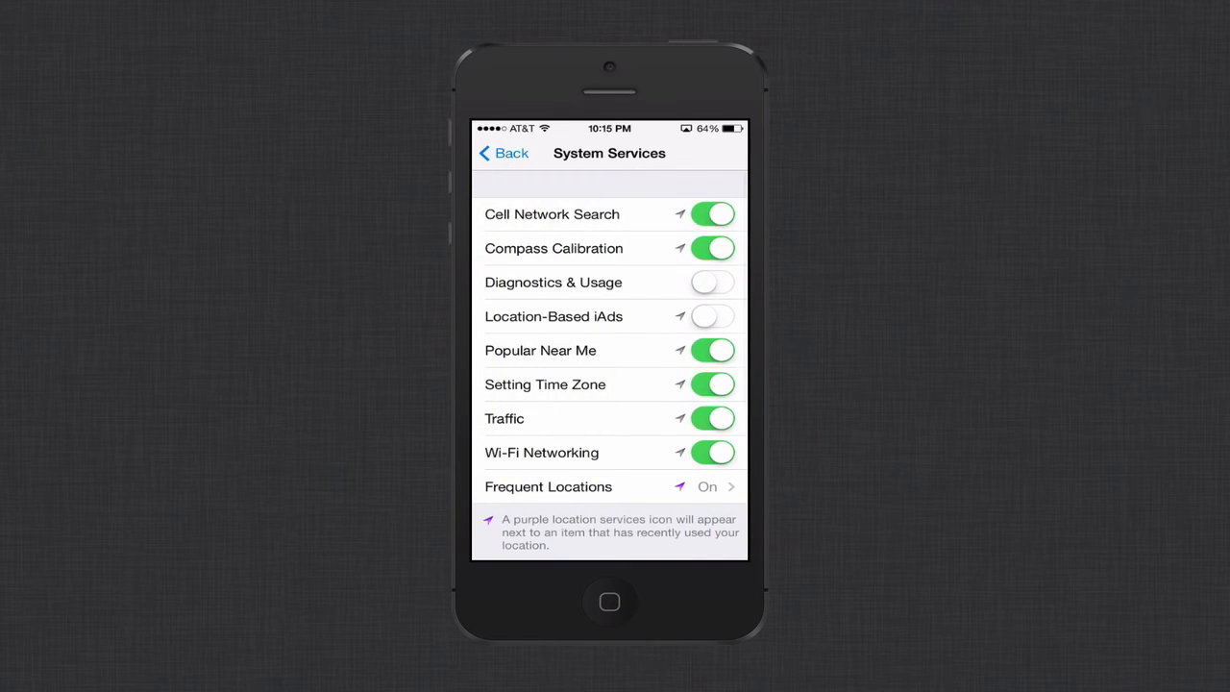
left_click(504, 154)
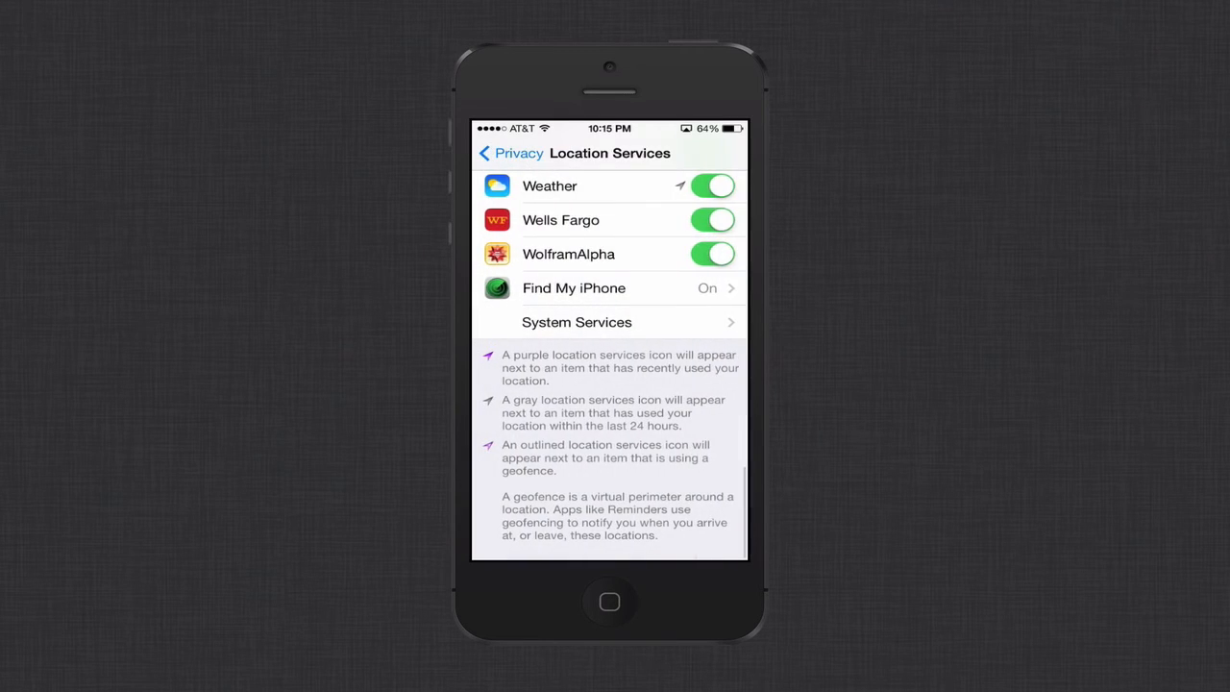
left_click(511, 153)
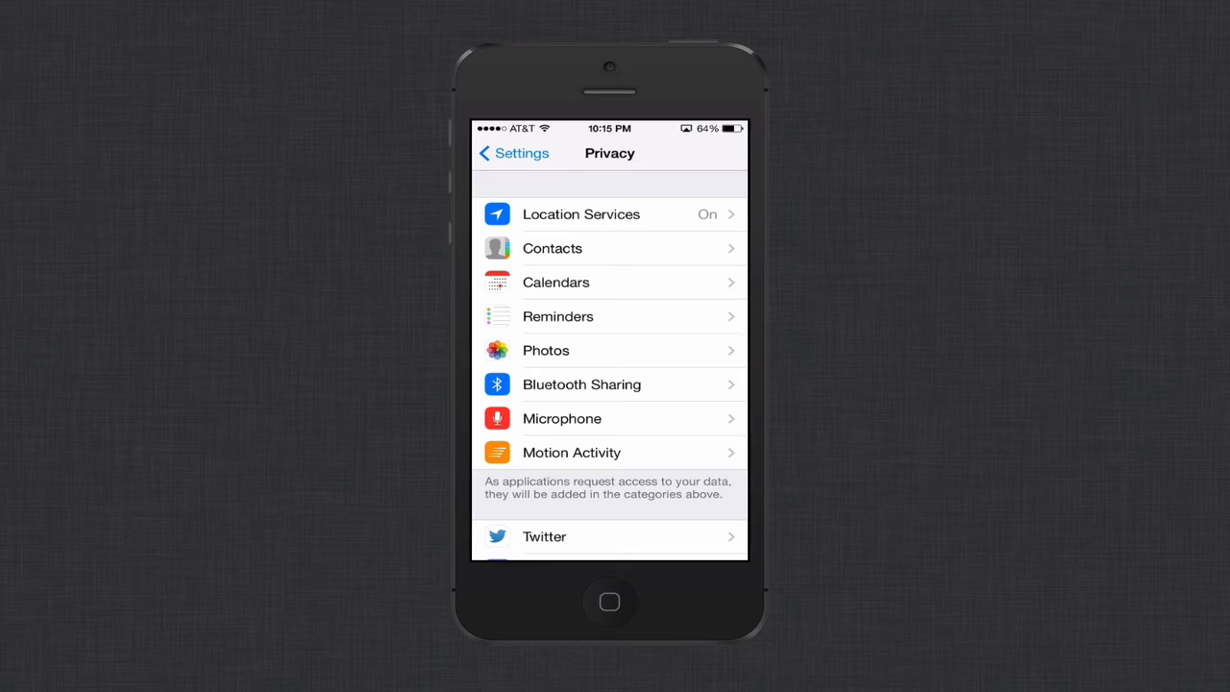
Confirm Limit Ad Tracking is on under Privacy > Advertising and return to main settings
scroll("down", 3)
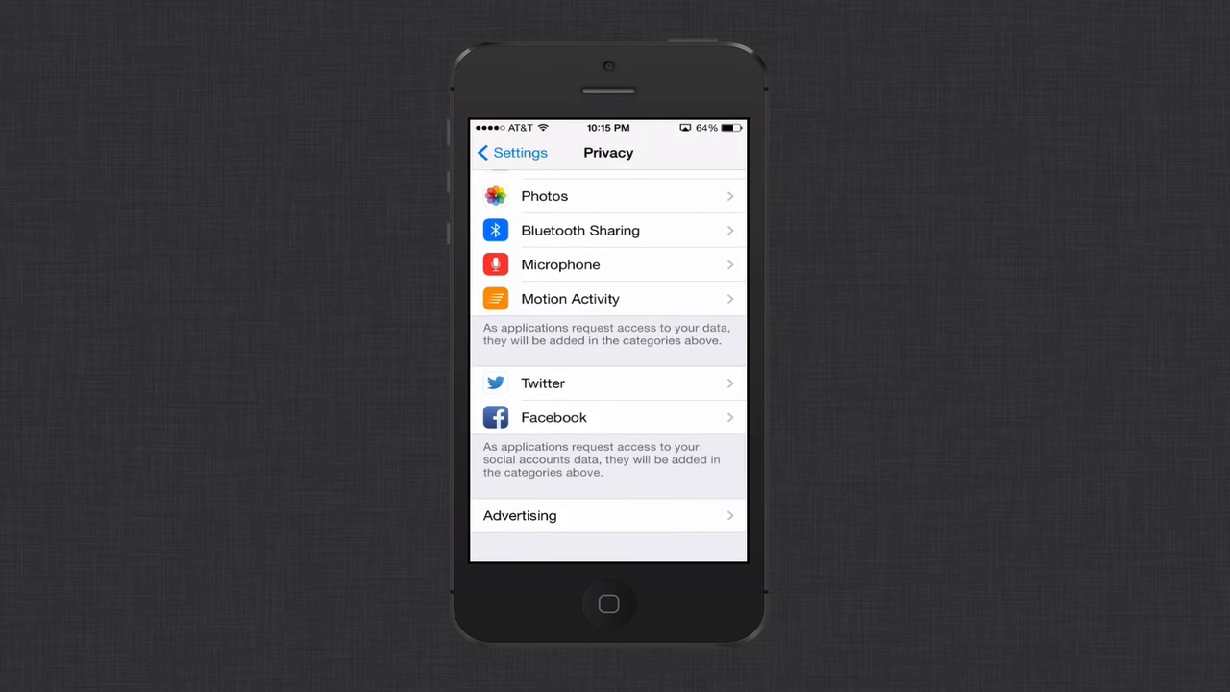
left_click(608, 515)
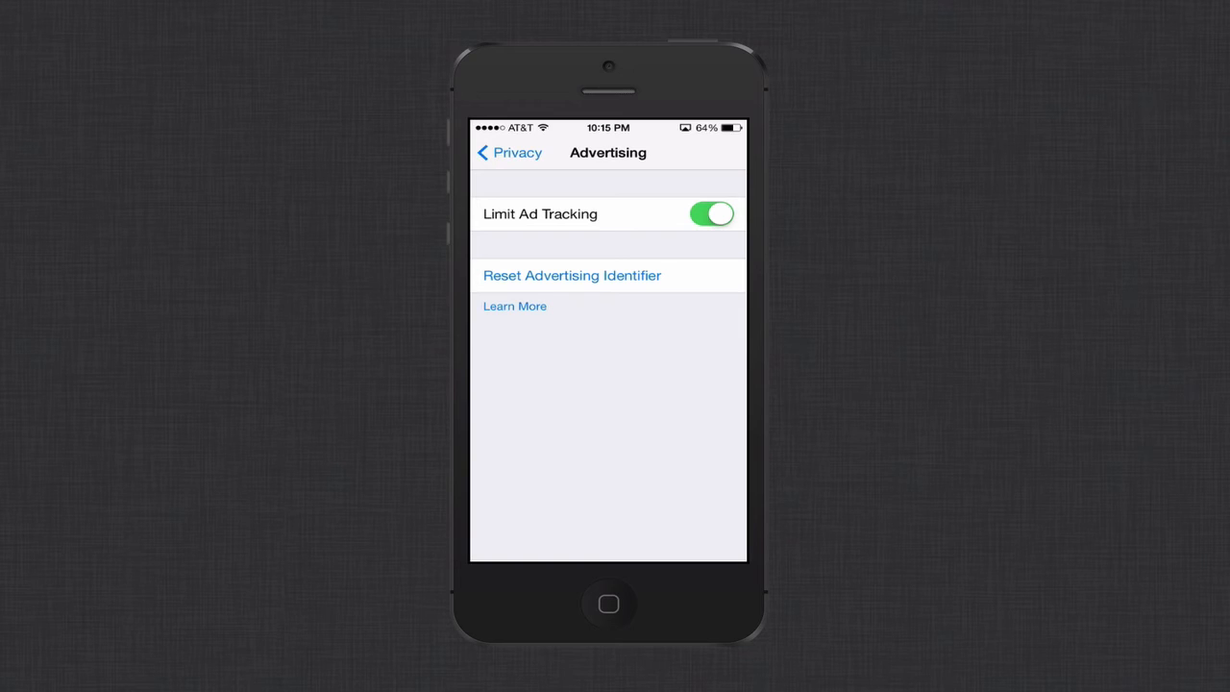
left_click(508, 153)
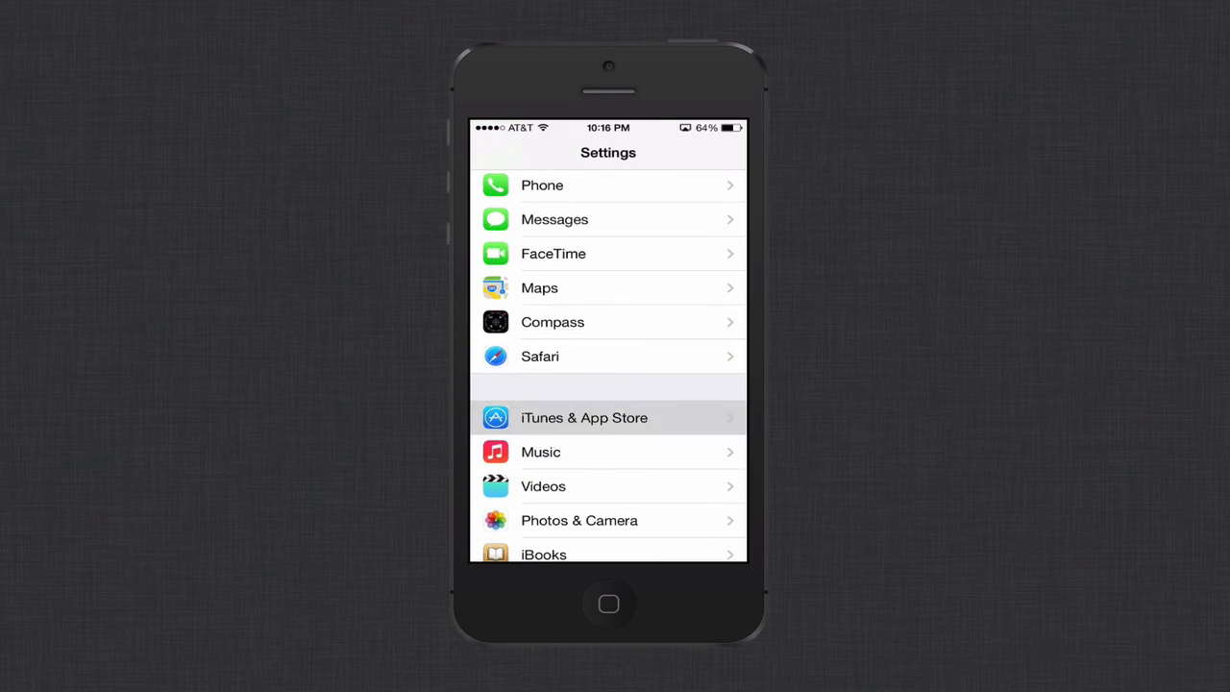
Review the Automatic Downloads switches for Music, Apps and Books under iTunes & App Store
left_click(584, 416)
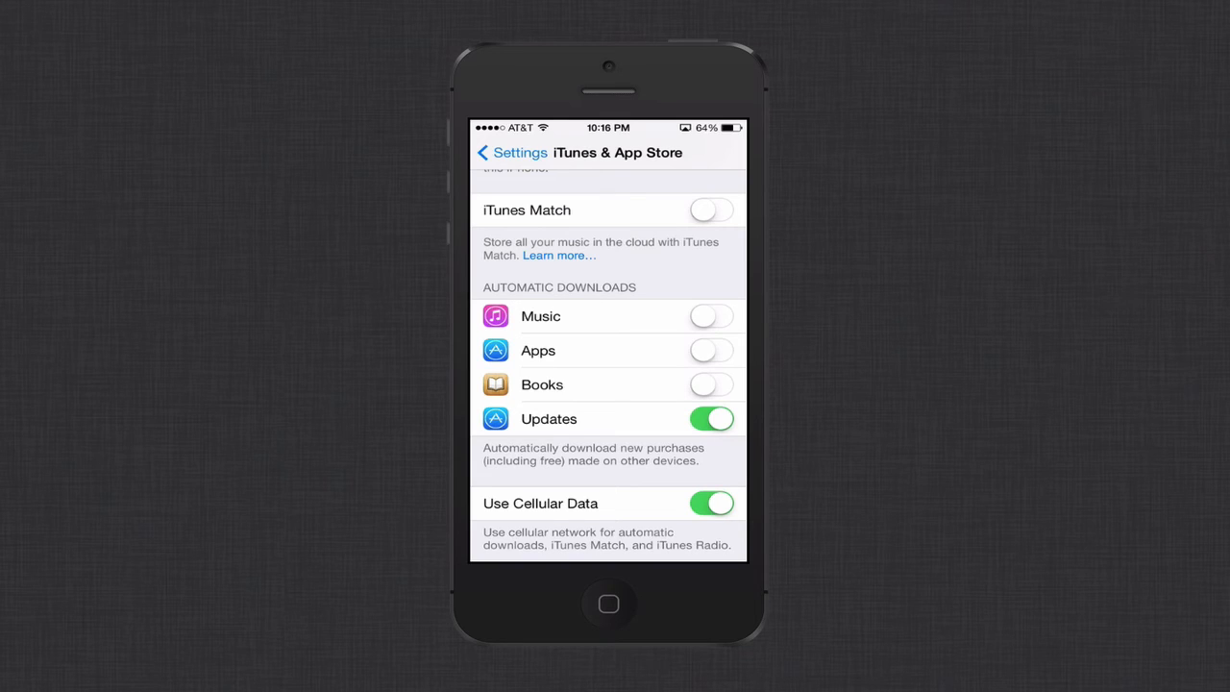
scroll("up", 3)
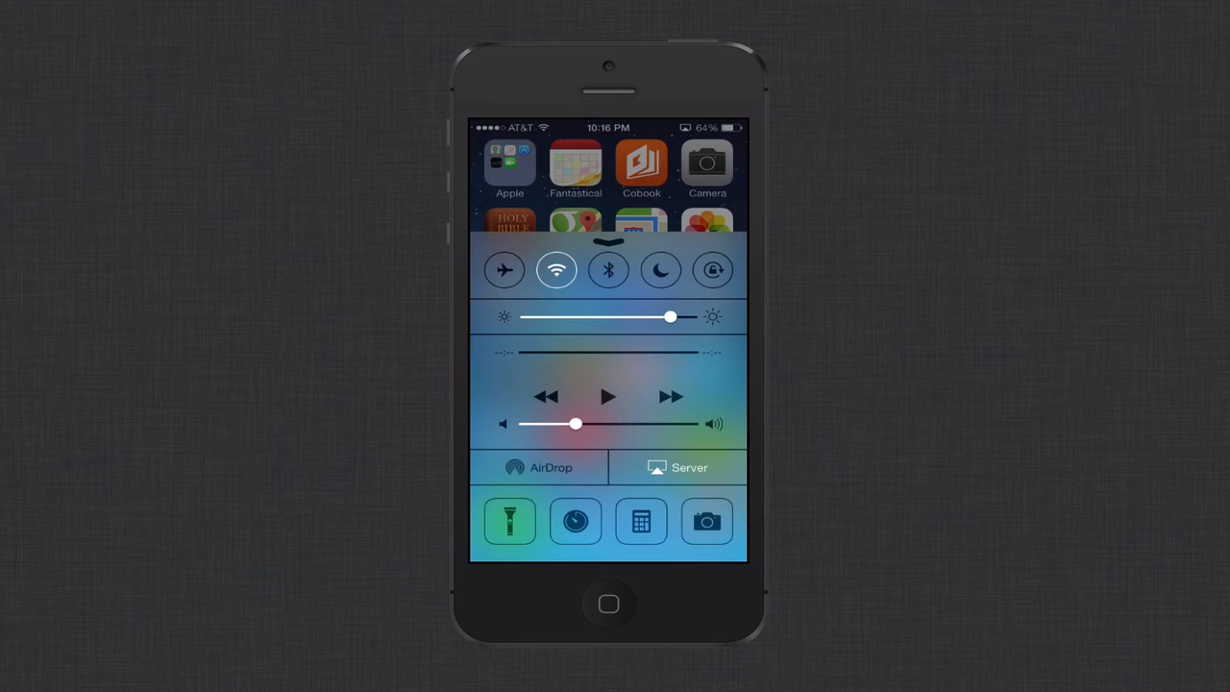
Set AirDrop discoverability to Everyone, then switch AirDrop off again in Control Center
left_click(538, 467)
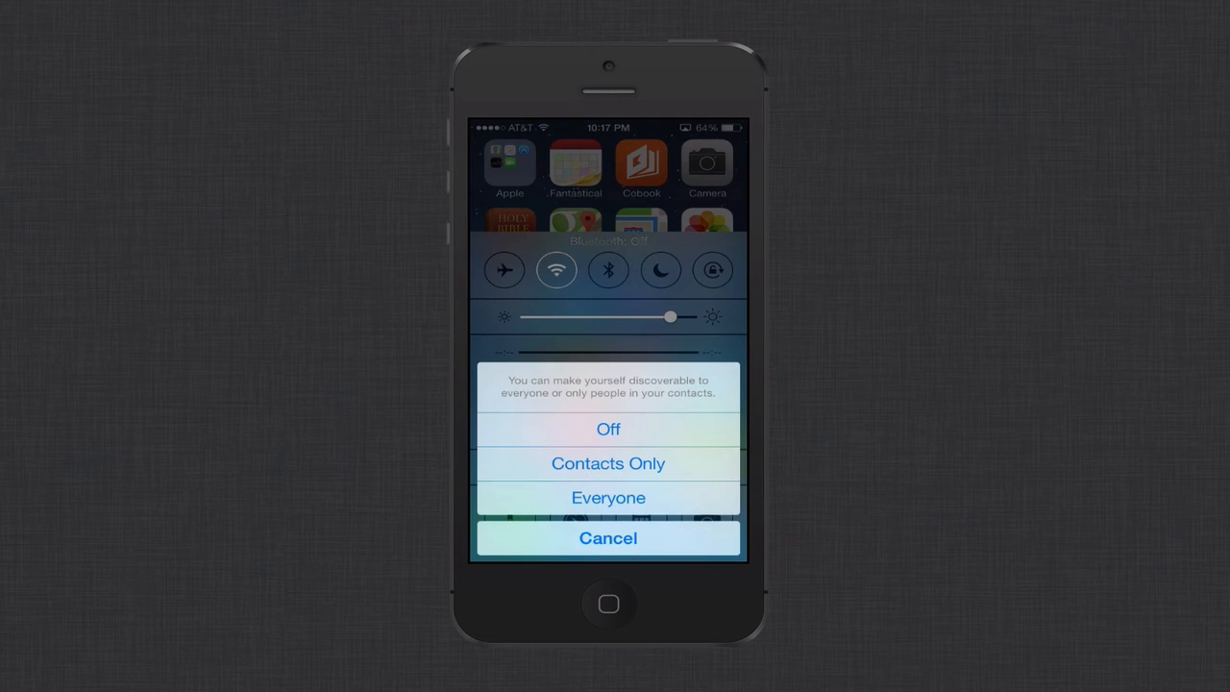
left_click(607, 496)
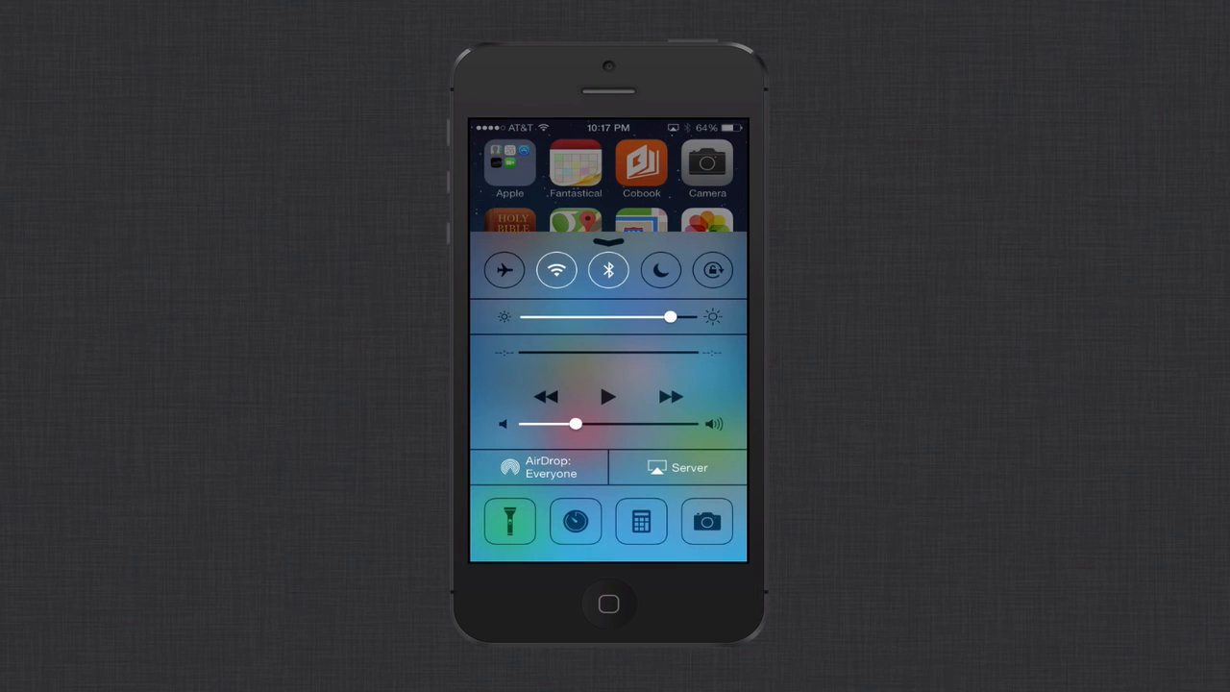
left_click(538, 467)
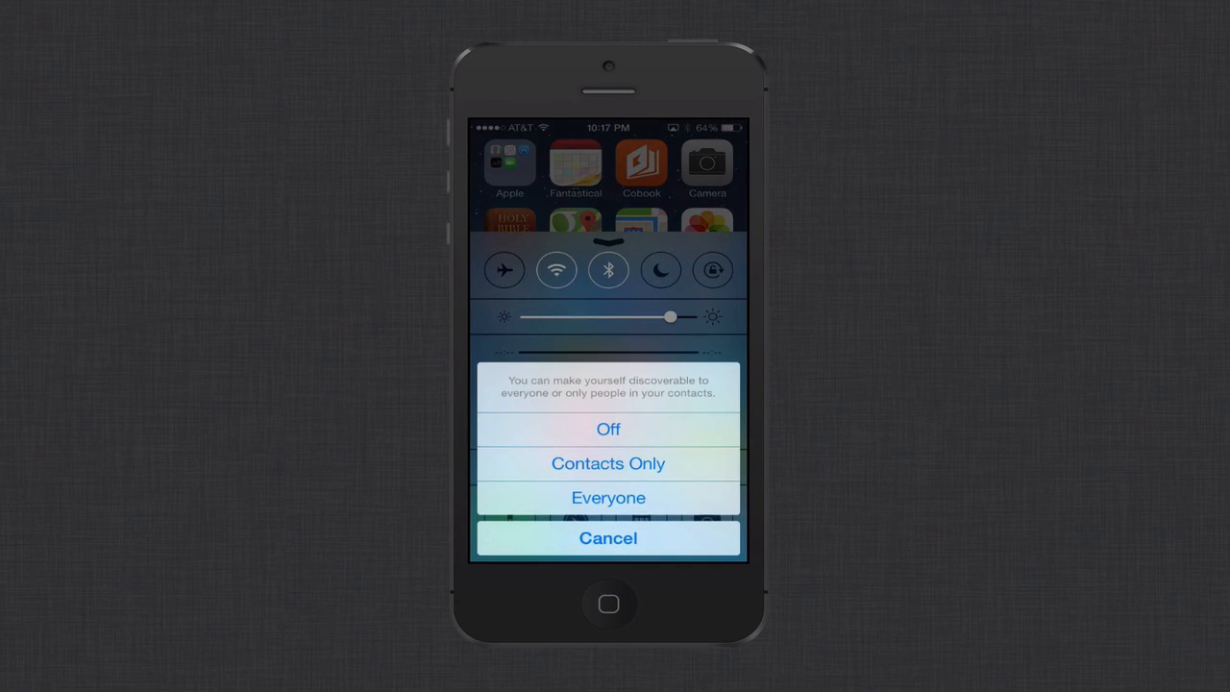
left_click(607, 538)
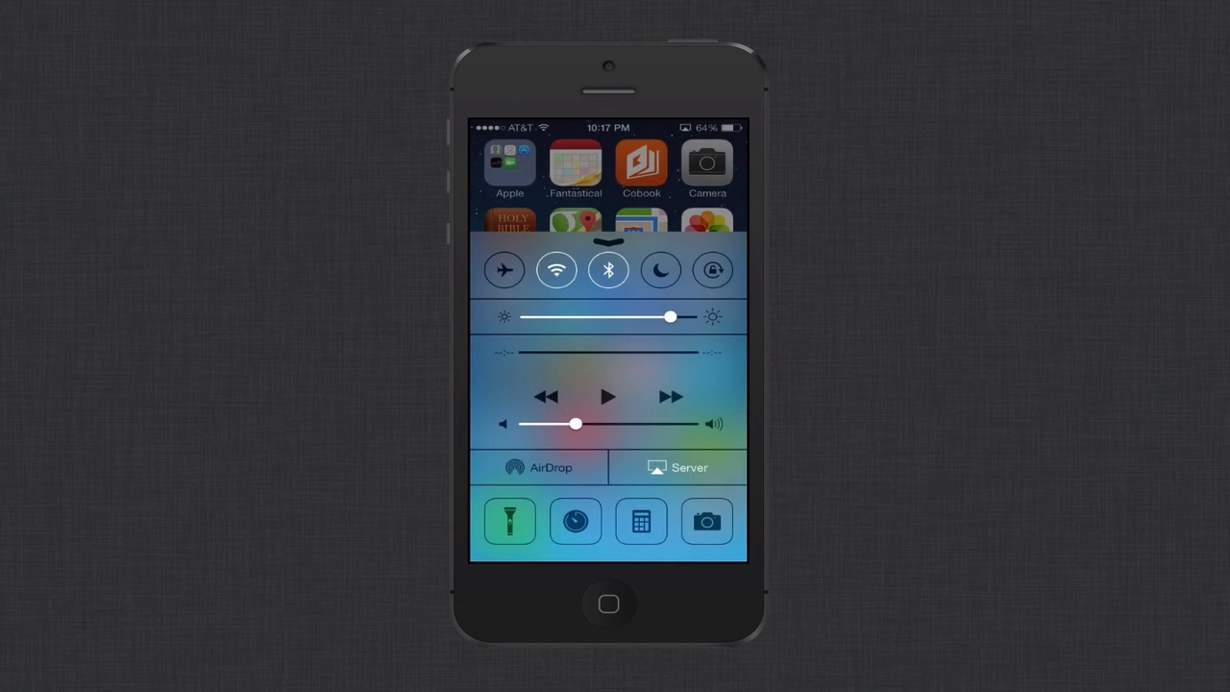
left_click(608, 269)
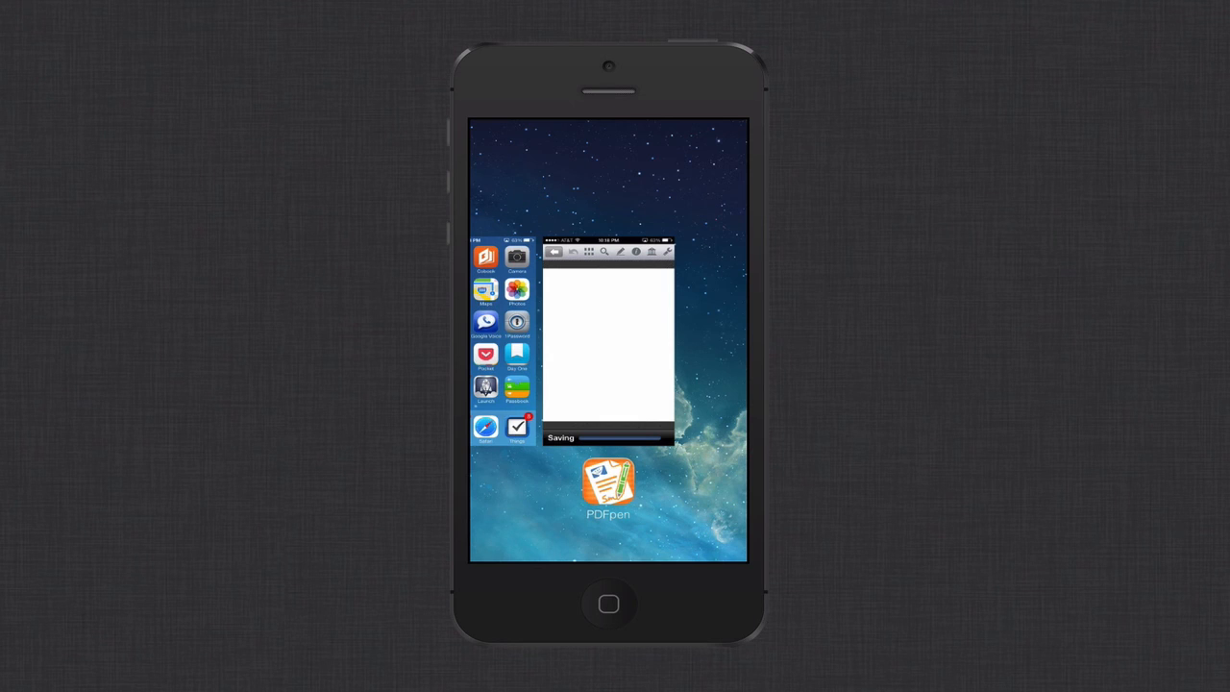
Leave the app switcher via the home screen card after closing PDFpen
left_click(607, 604)
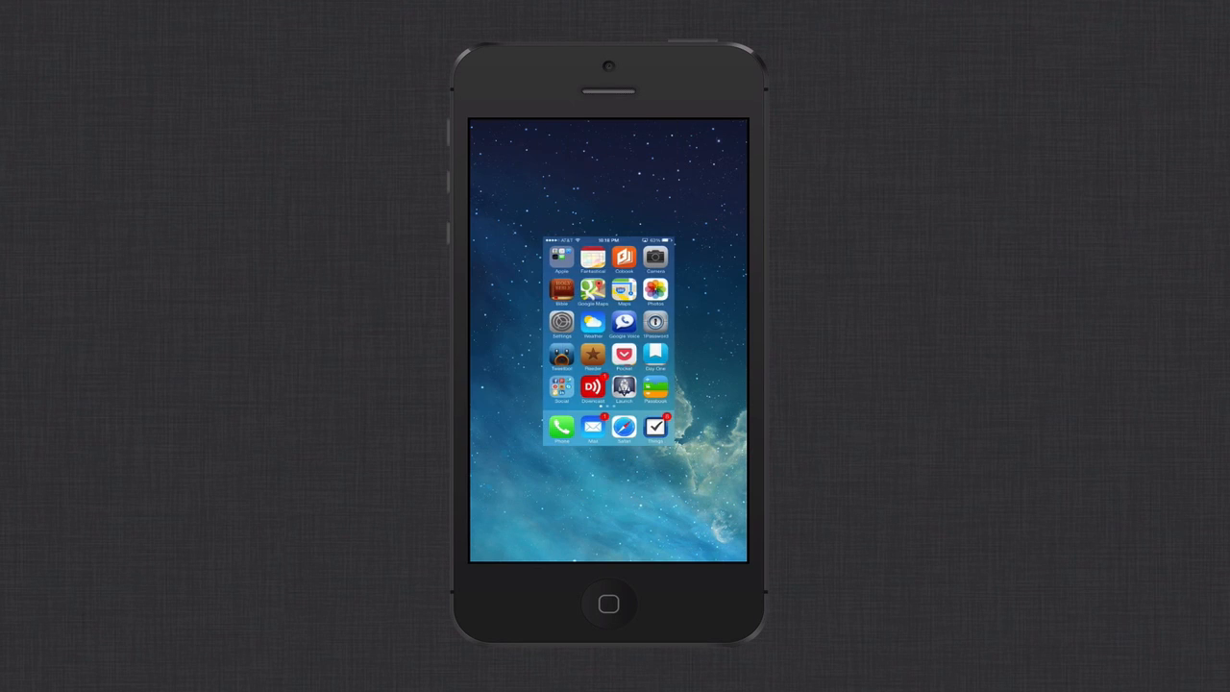